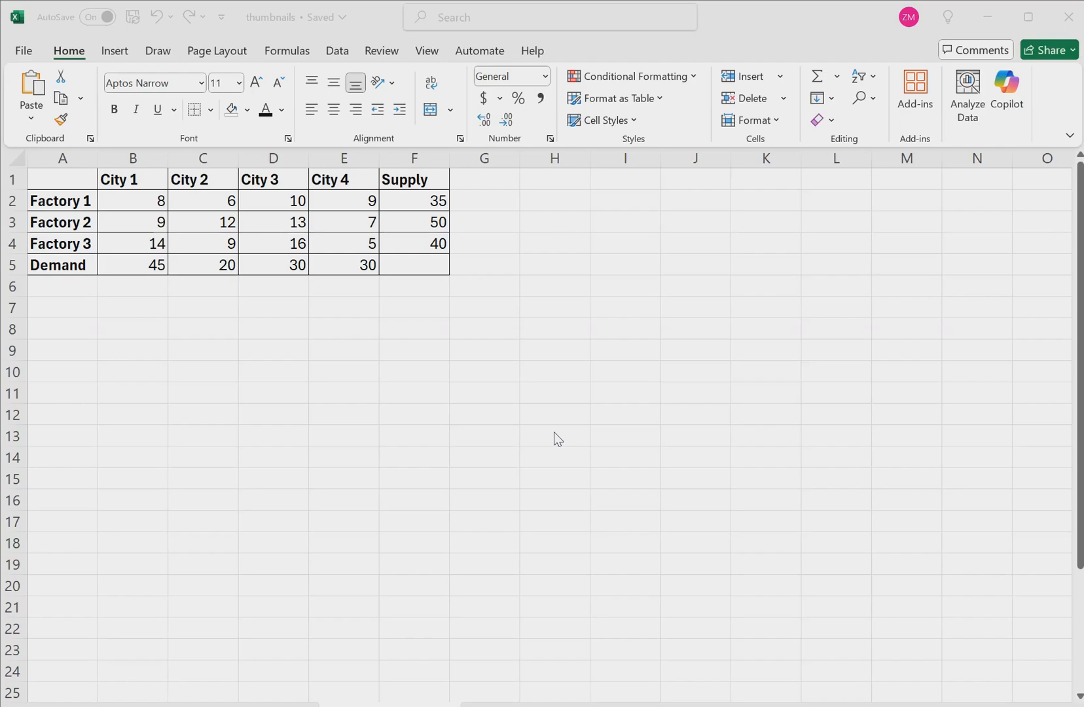
mouse_move(367, 305)
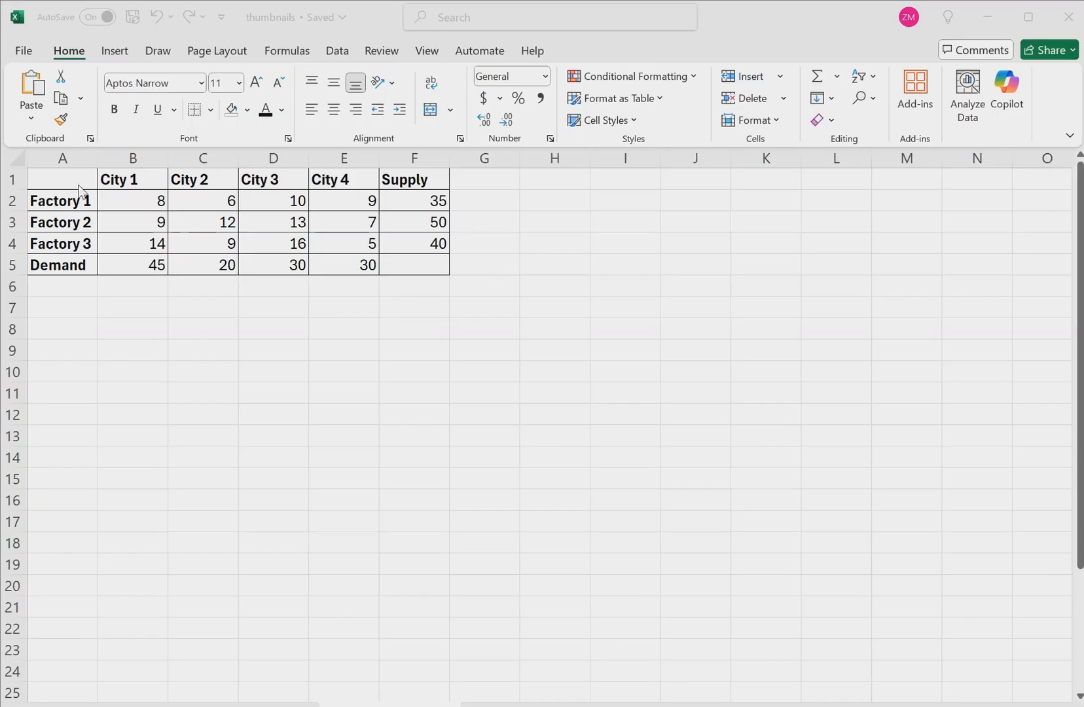
Highlight the city headers, shipping costs and supply amounts, then copy the table A1:F5.
click(694, 542)
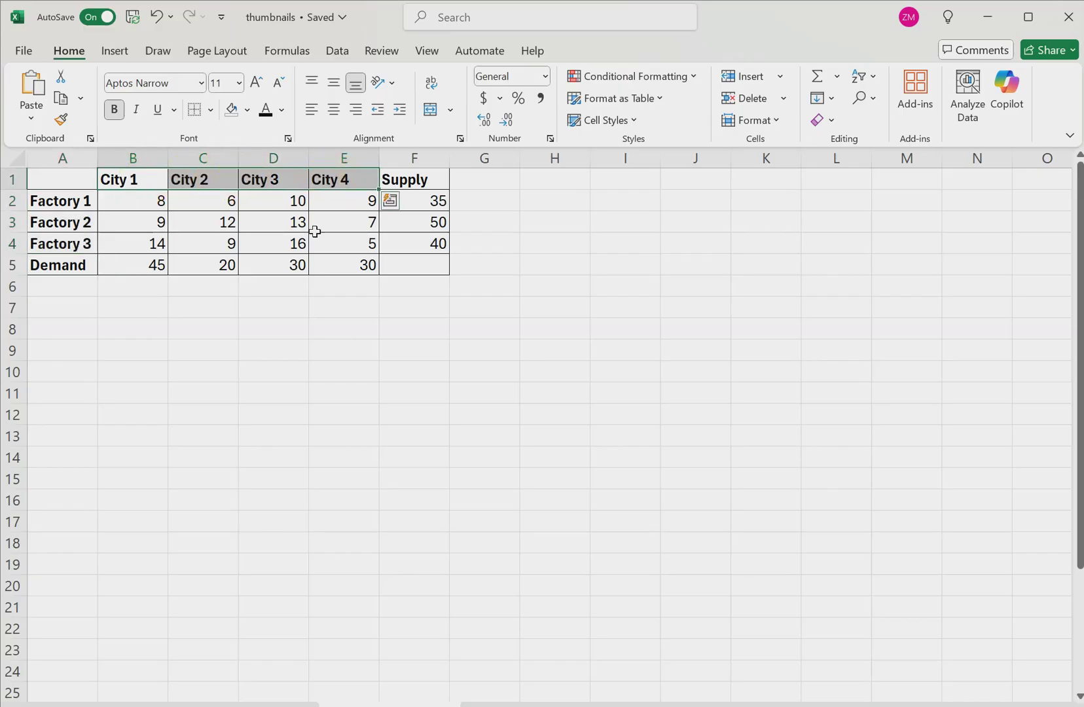
click(273, 222)
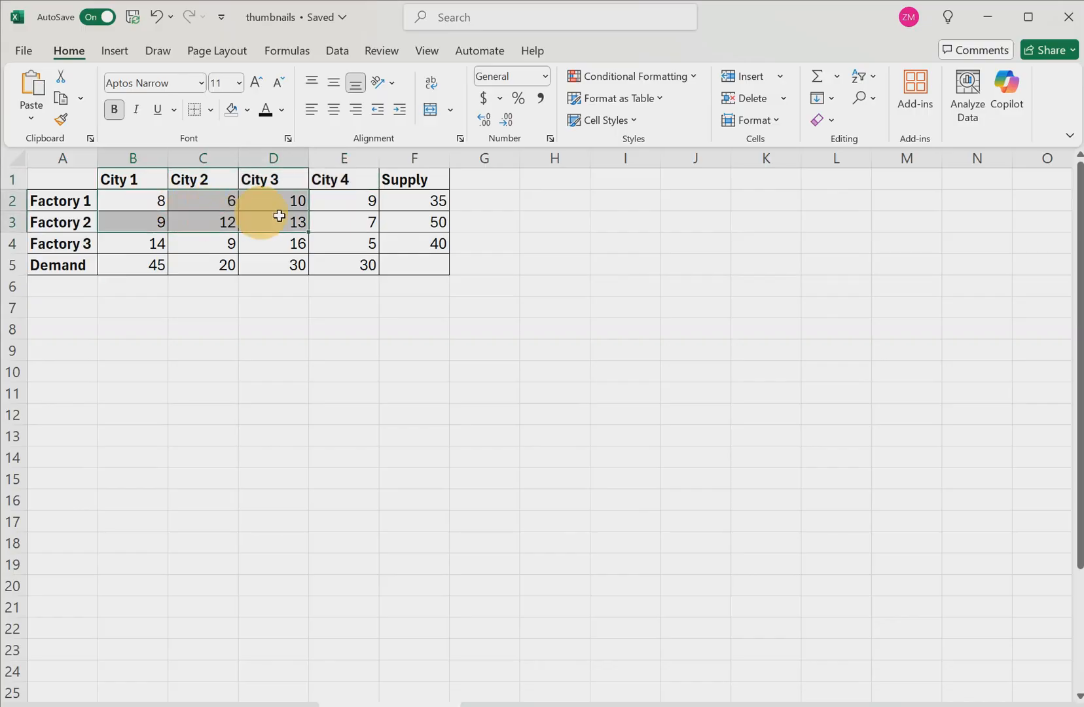
click(184, 208)
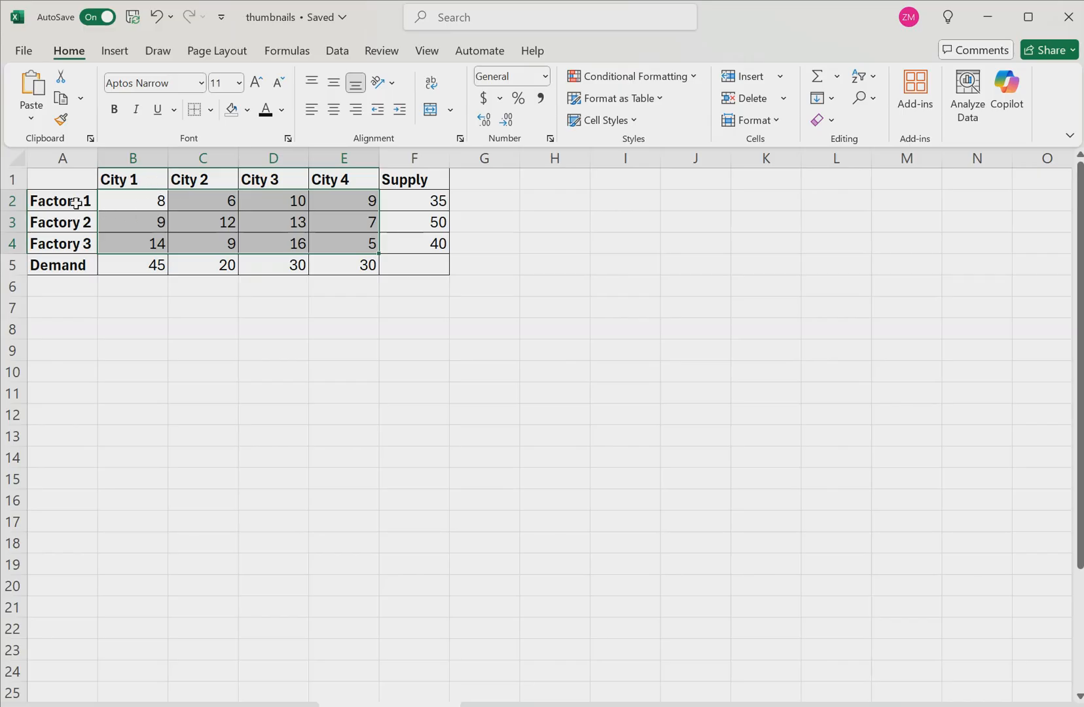
mouse_move(193, 233)
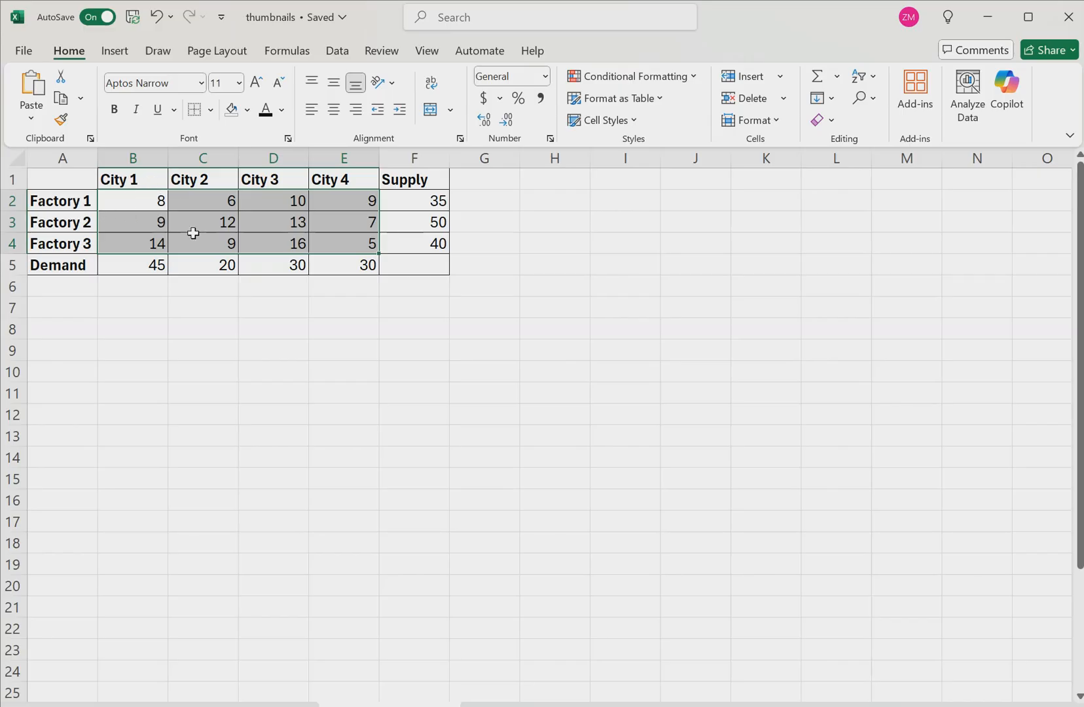
click(344, 265)
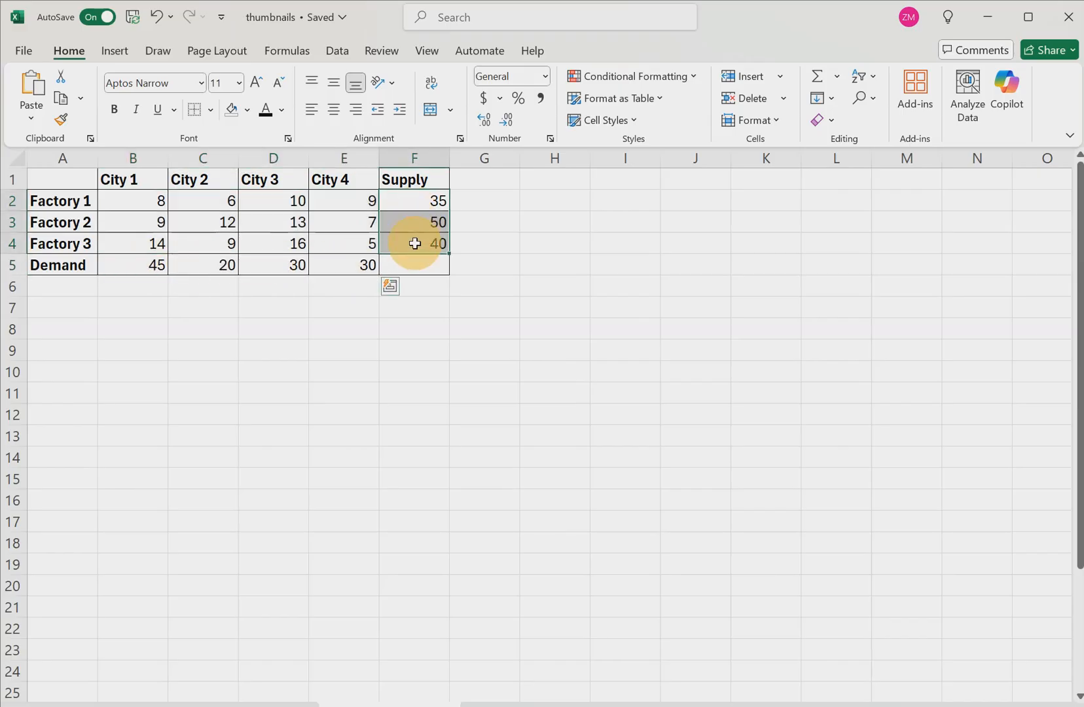
click(414, 264)
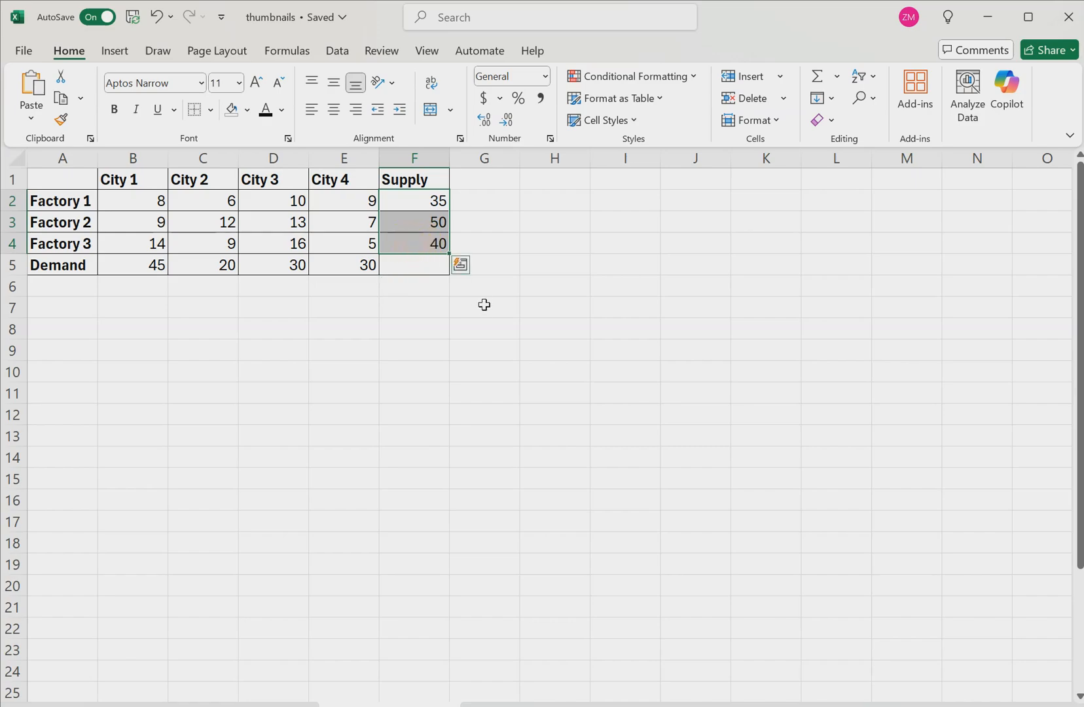
click(554, 371)
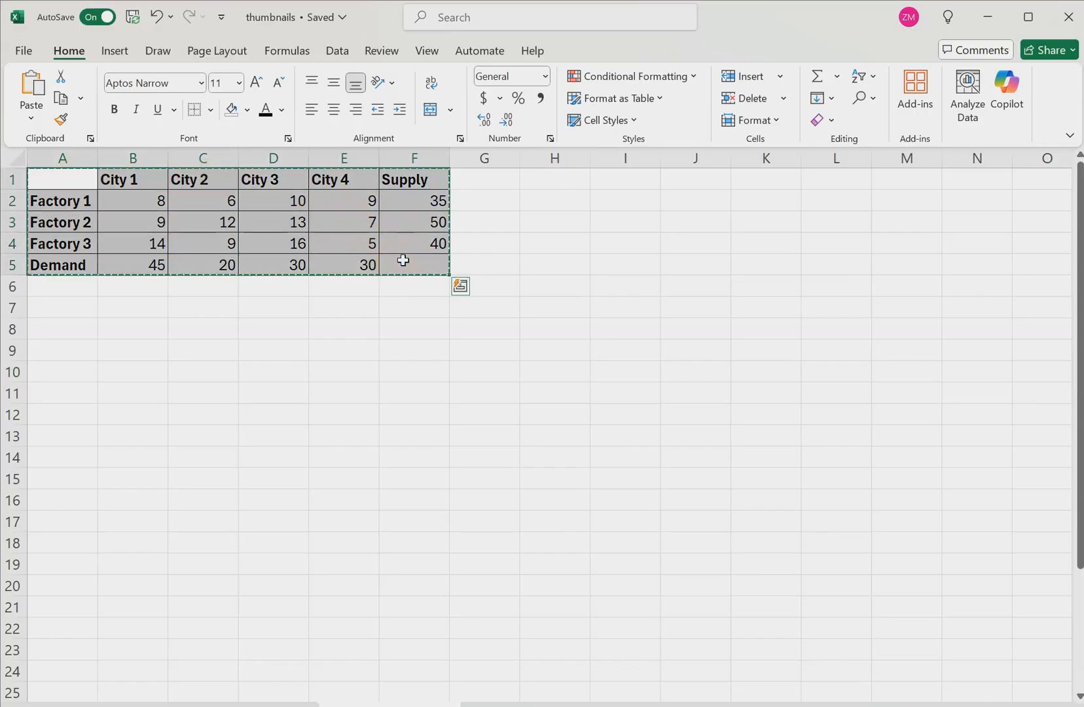
Paste the table at A8, clear its numbers, and start a SUM formula in F9.
click(62, 328)
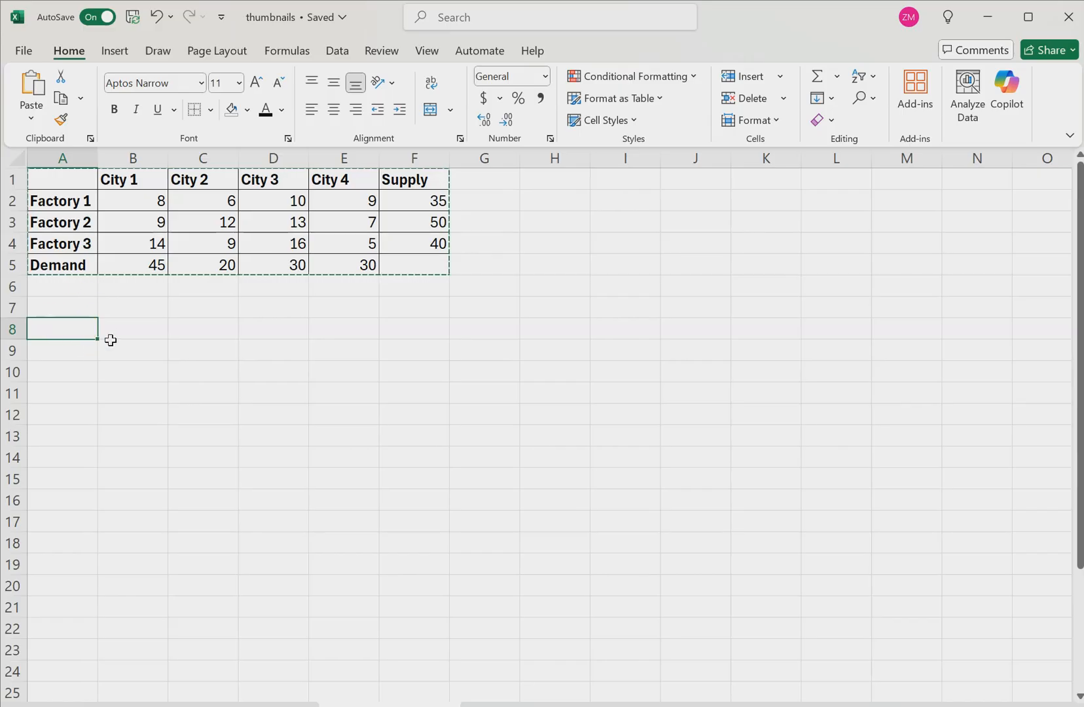
key(ctrl+v)
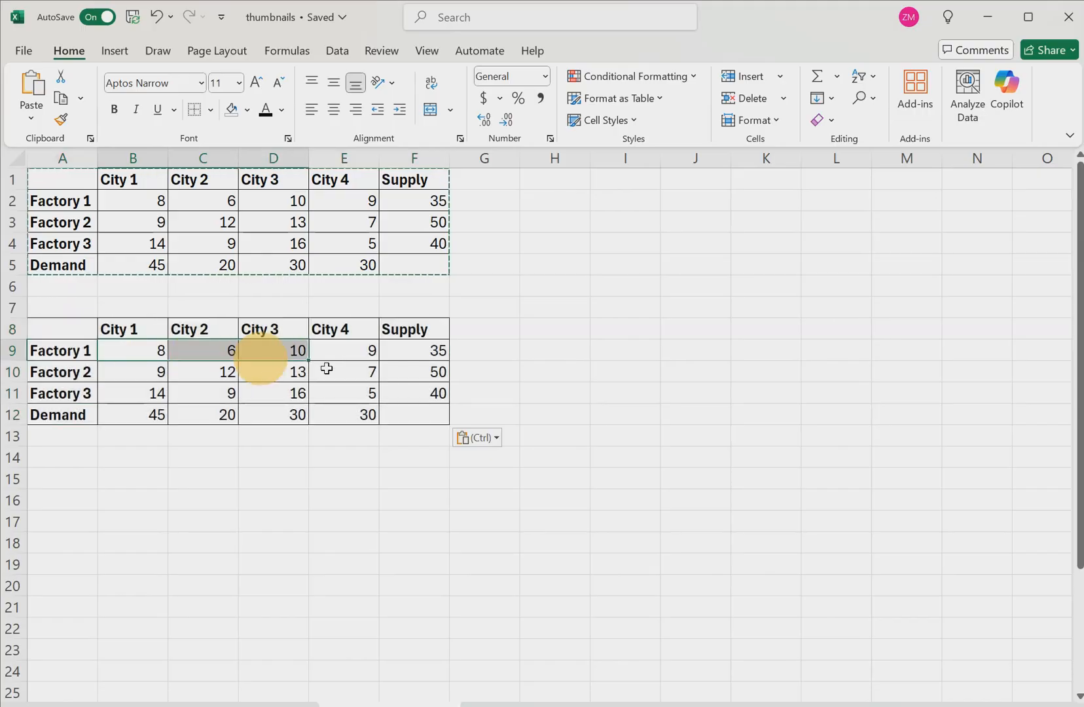
key(delete)
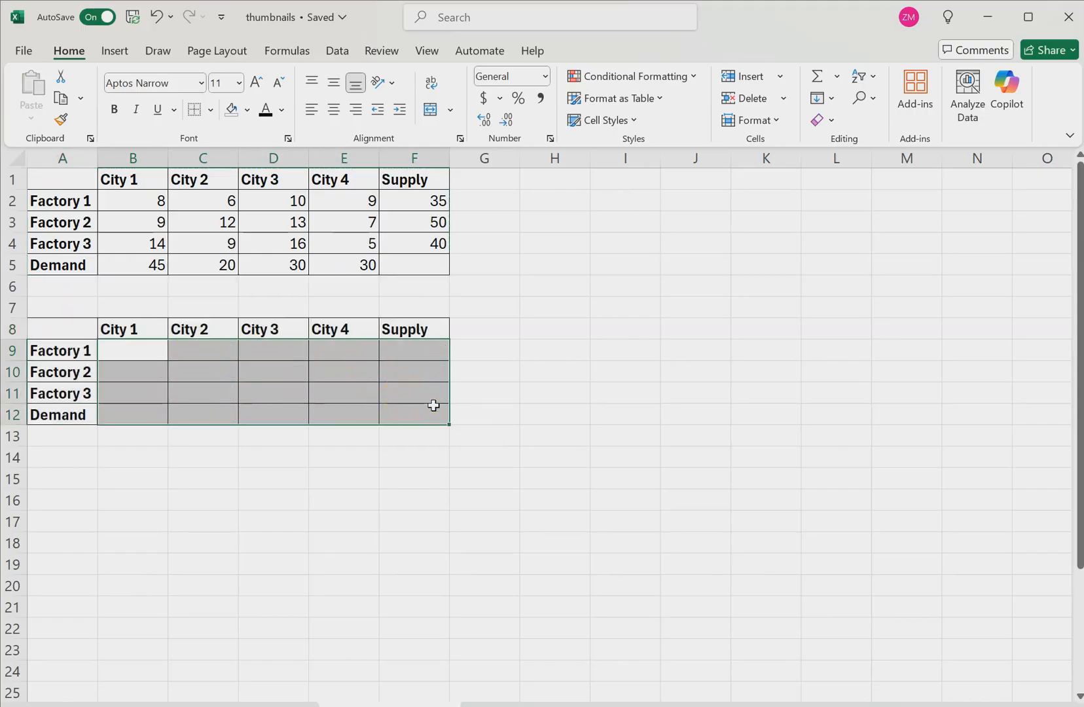
click(413, 350)
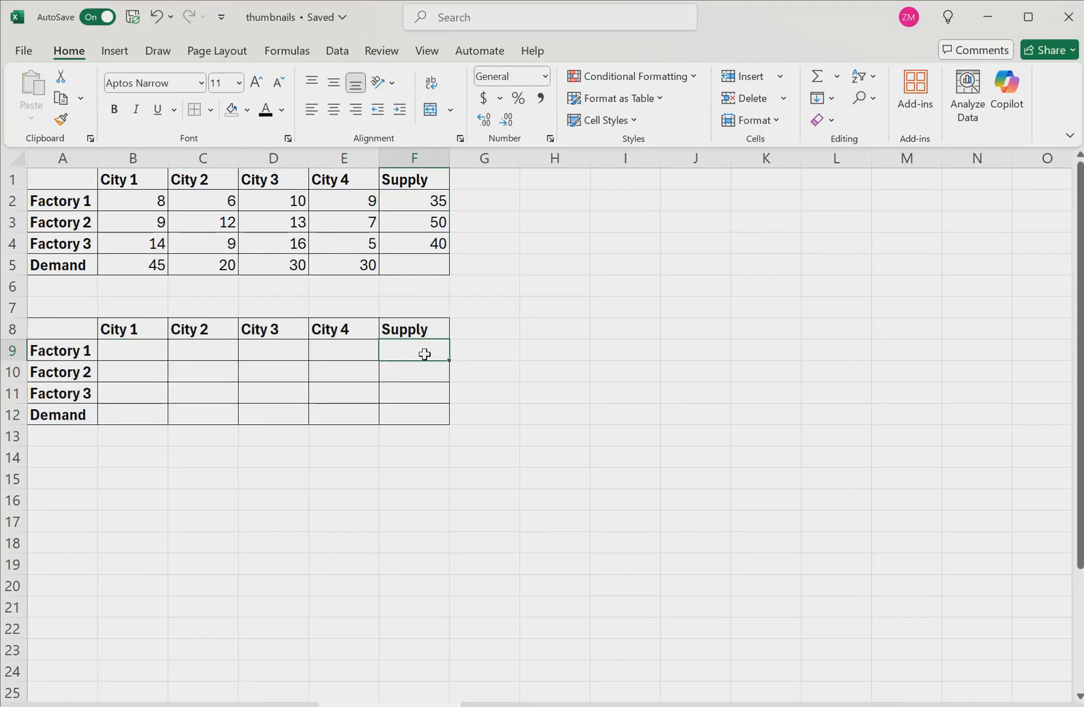
text(=SU)
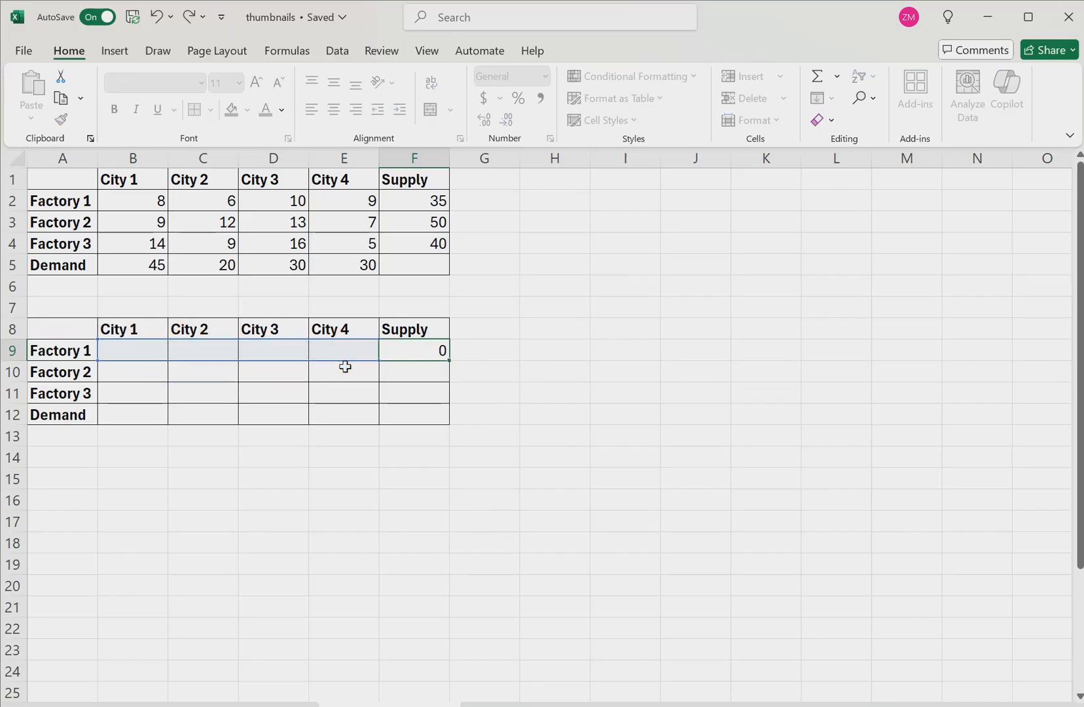
Enter SUM formulas for supply totals F9:F11 and demand totals B12:E12.
click(414, 350)
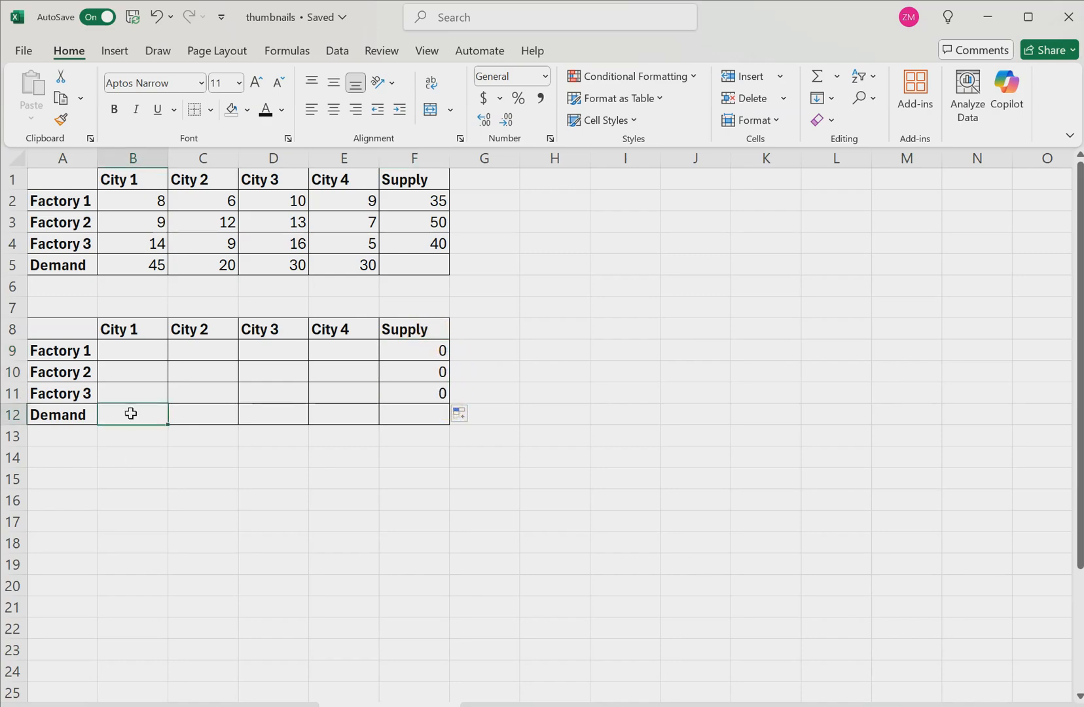
text(=)
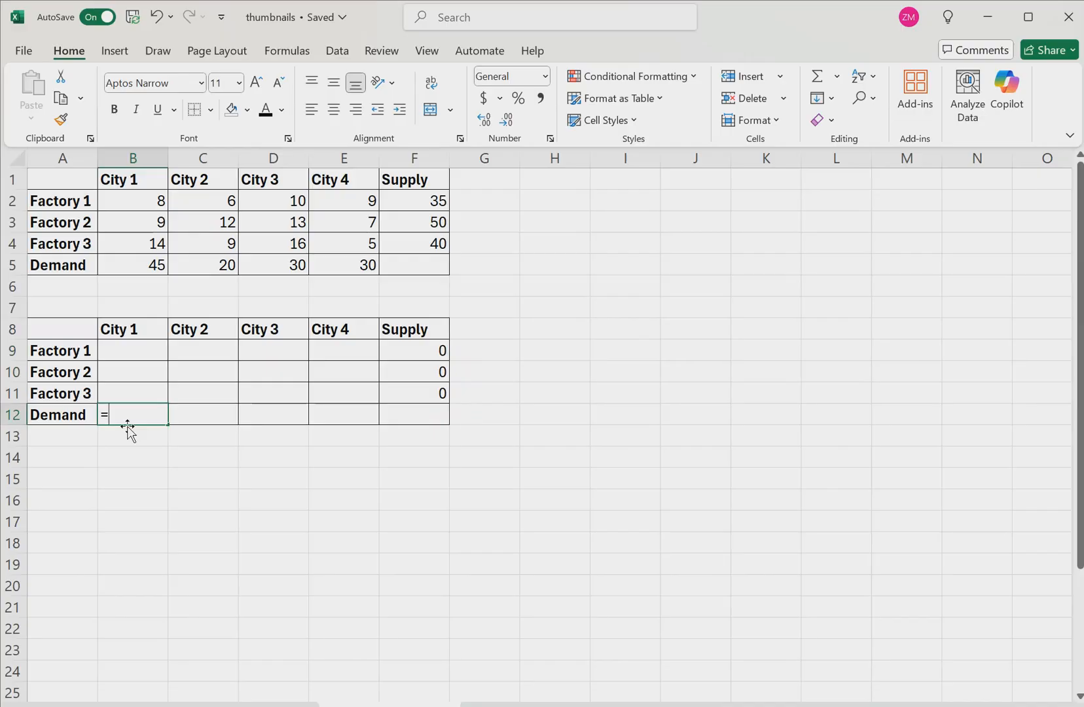
text(SUM(B9:B11)
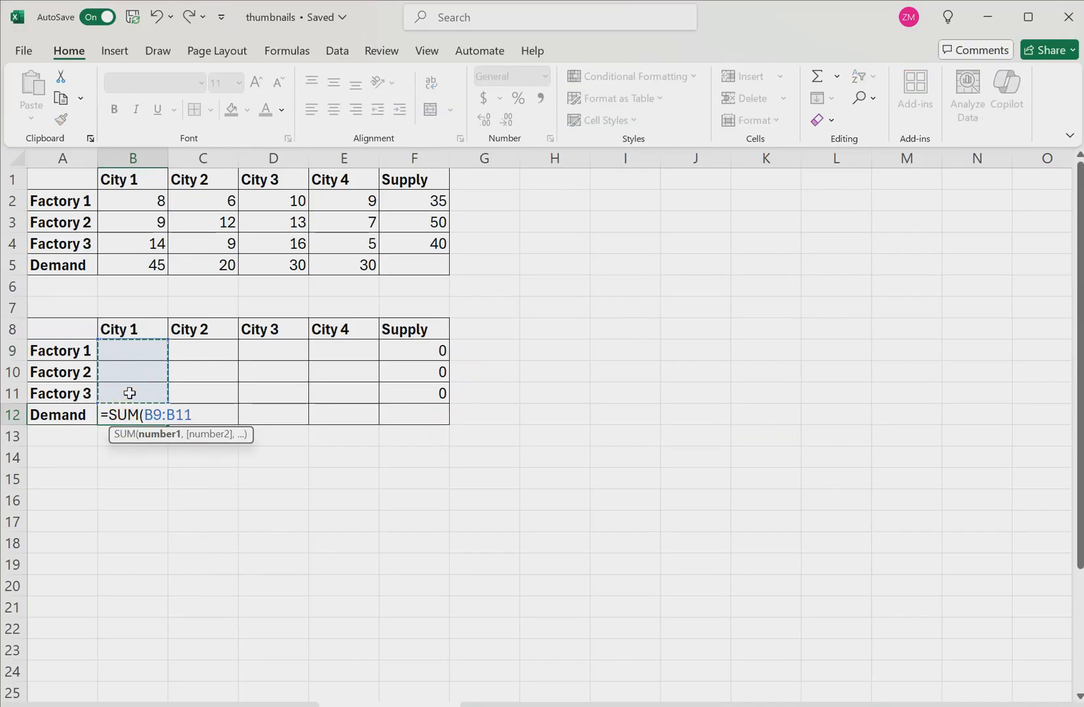
key(Return)
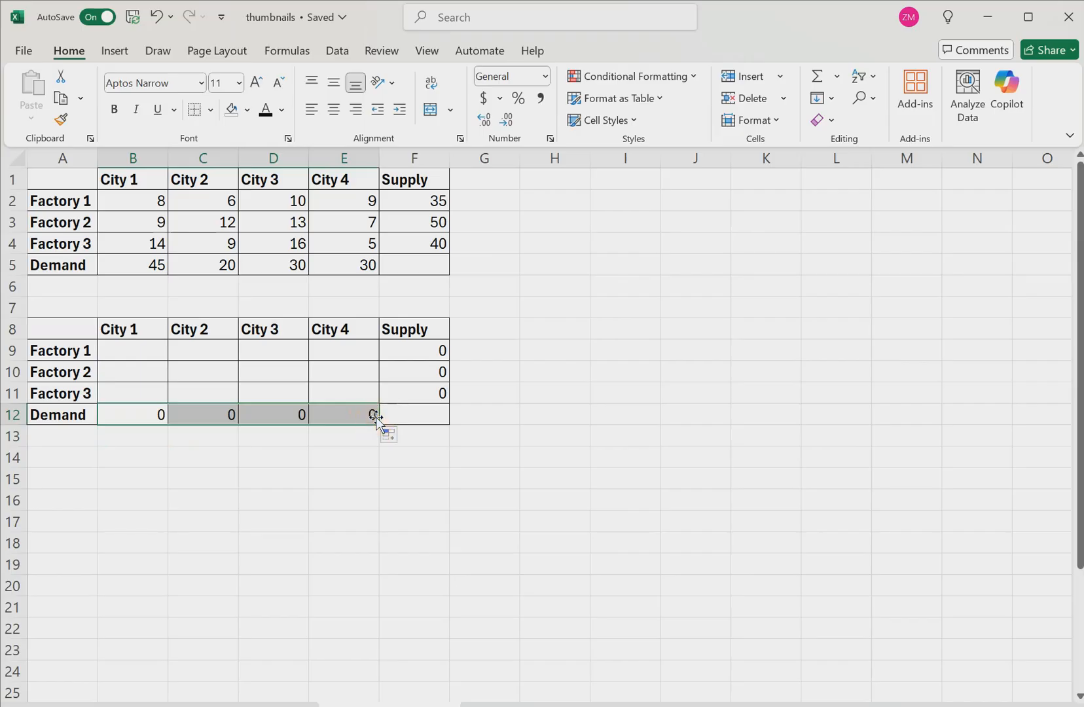
click(483, 372)
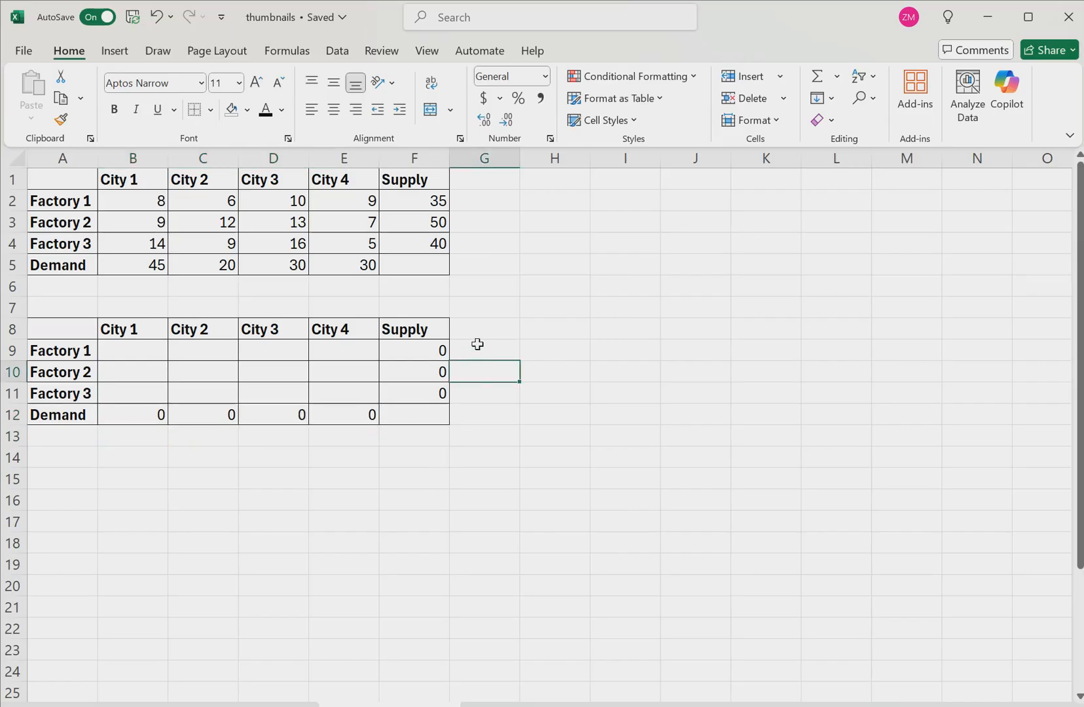
click(482, 350)
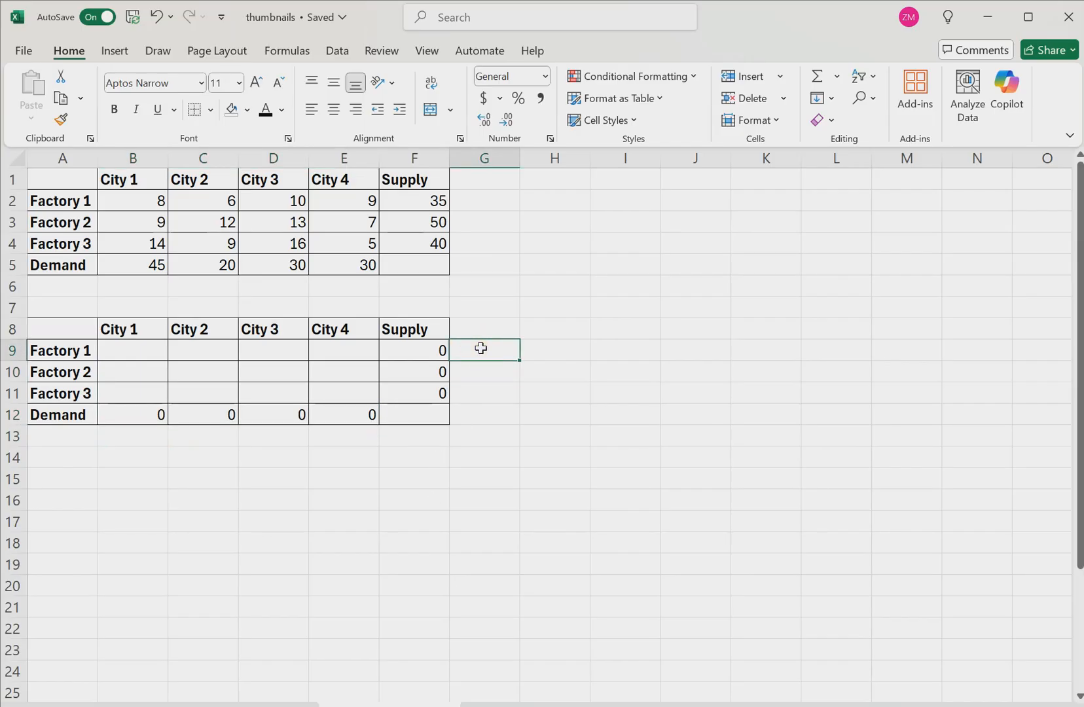
Add equals signs and targets: supply 35, 50, 40 and demand 45, 20, 30, 30.
text(=)
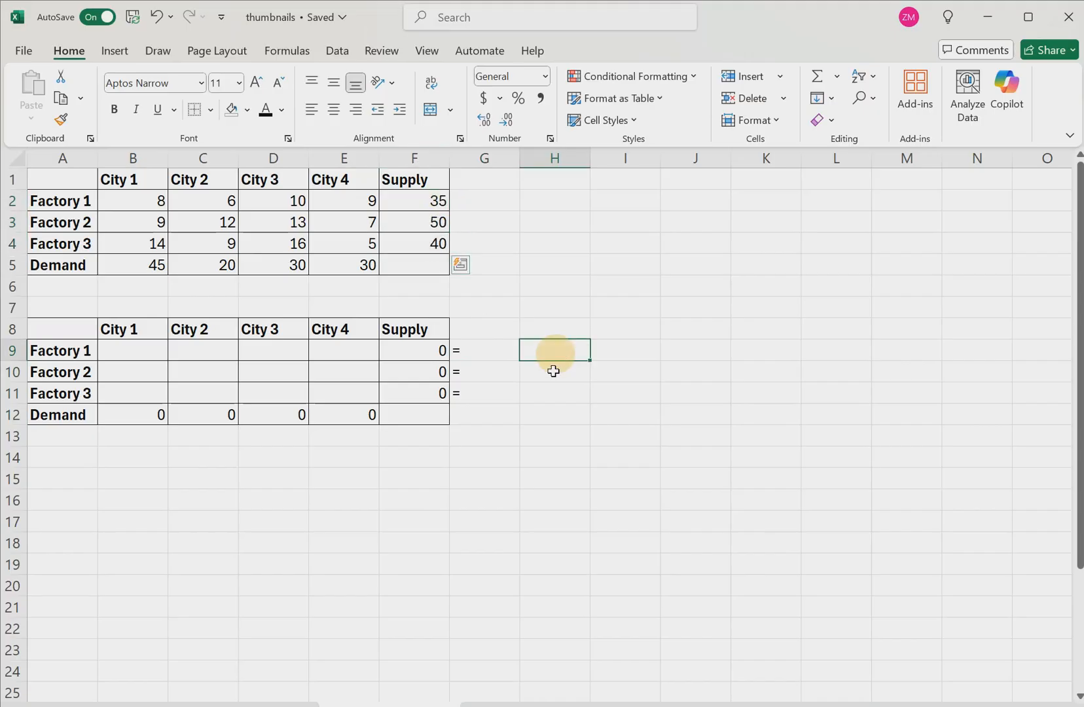
text(35)
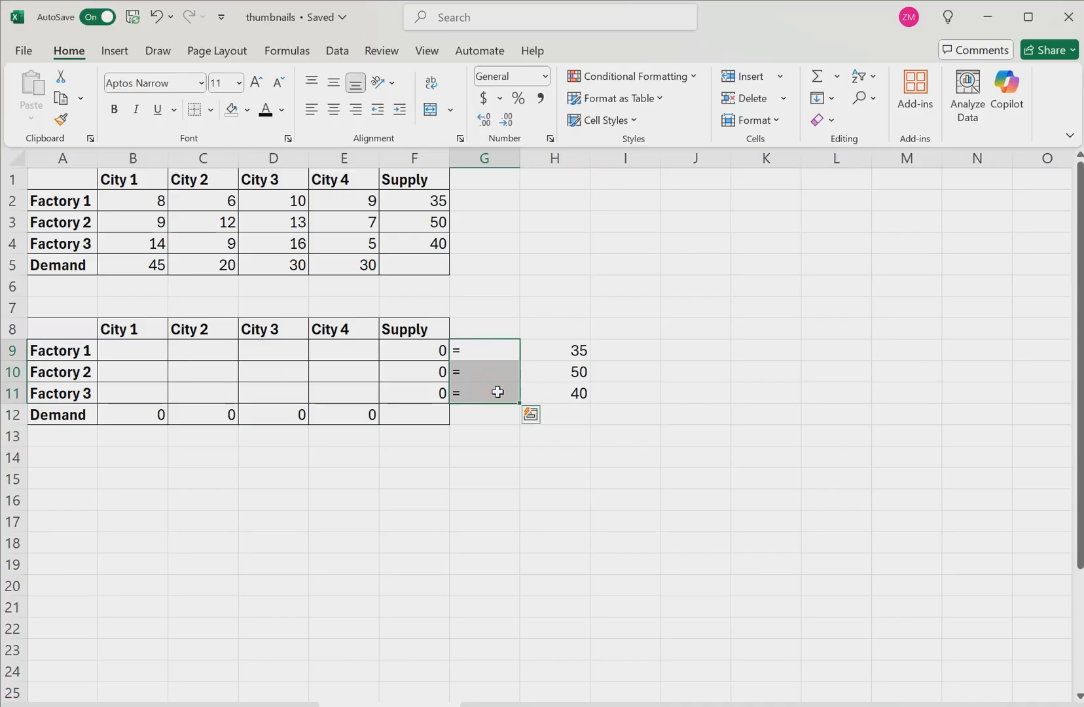
click(413, 350)
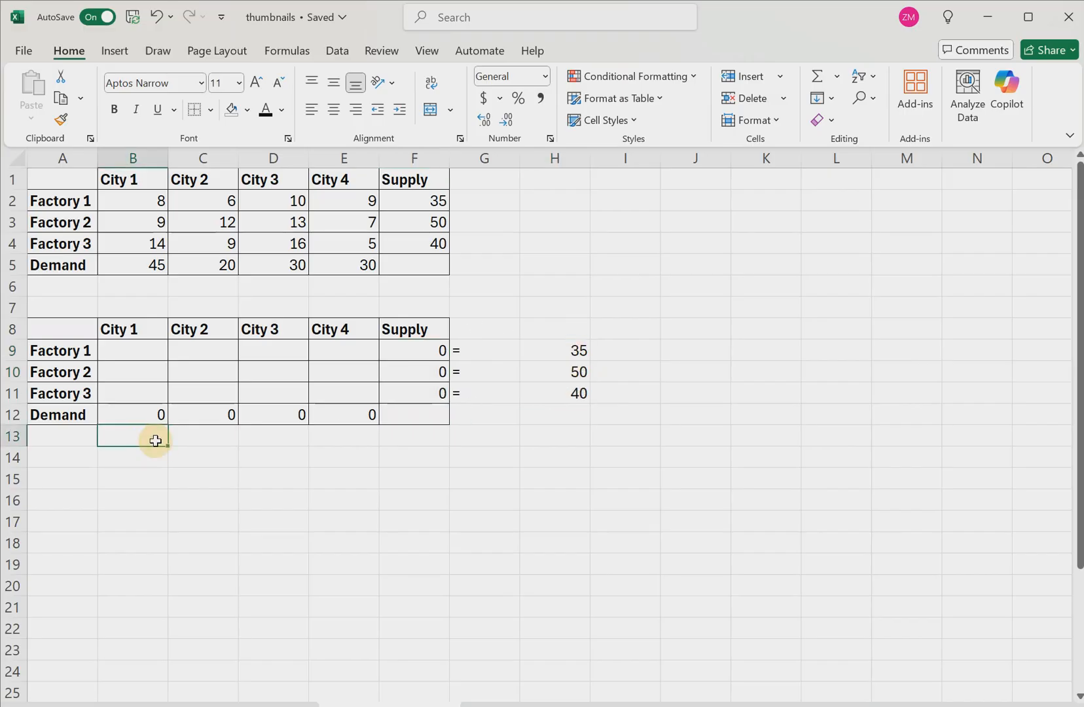
text(=)
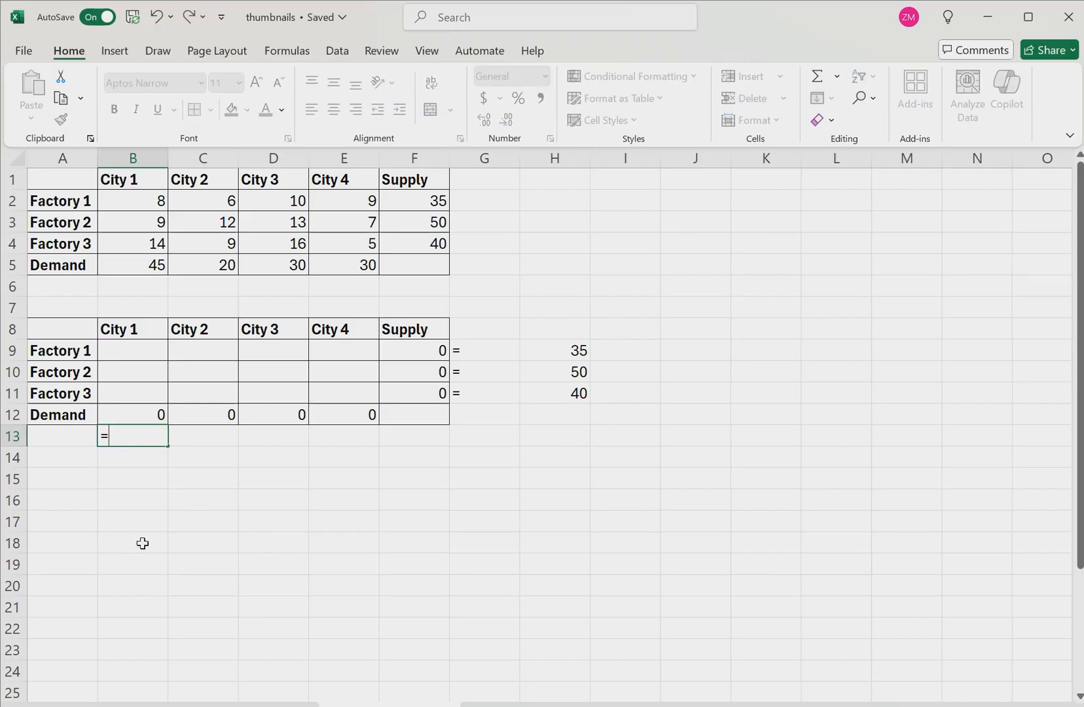
click(273, 435)
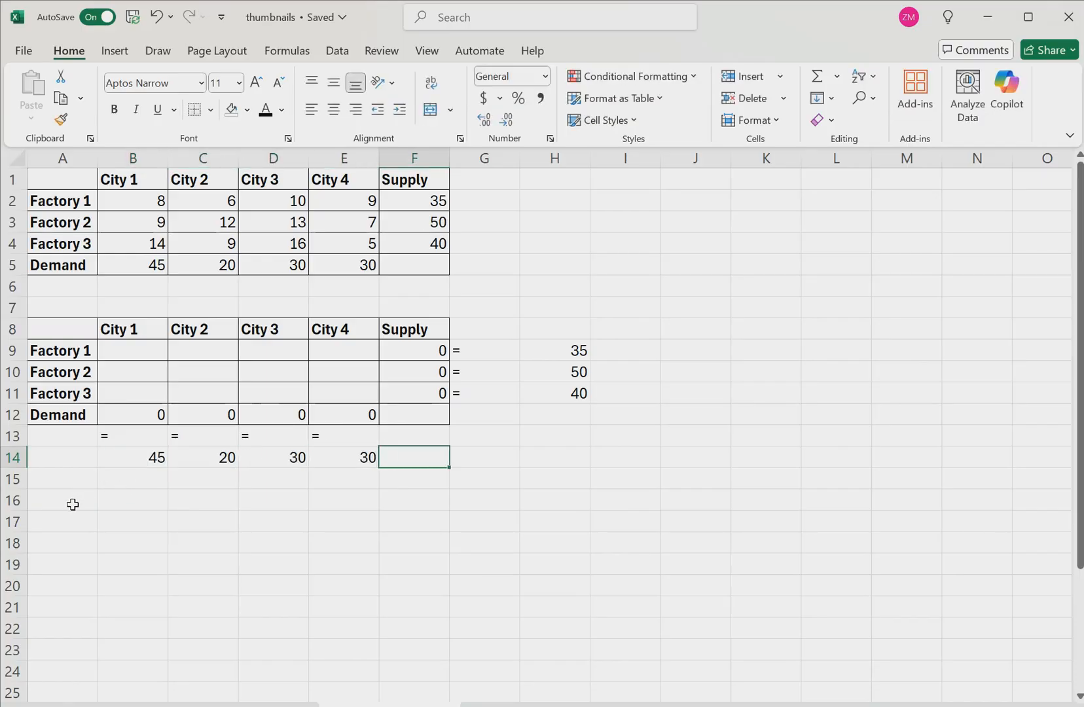
Label the Objective row and enter =SUMPRODUCT(B2:E4, B9:E11) in B16.
text(Objective)
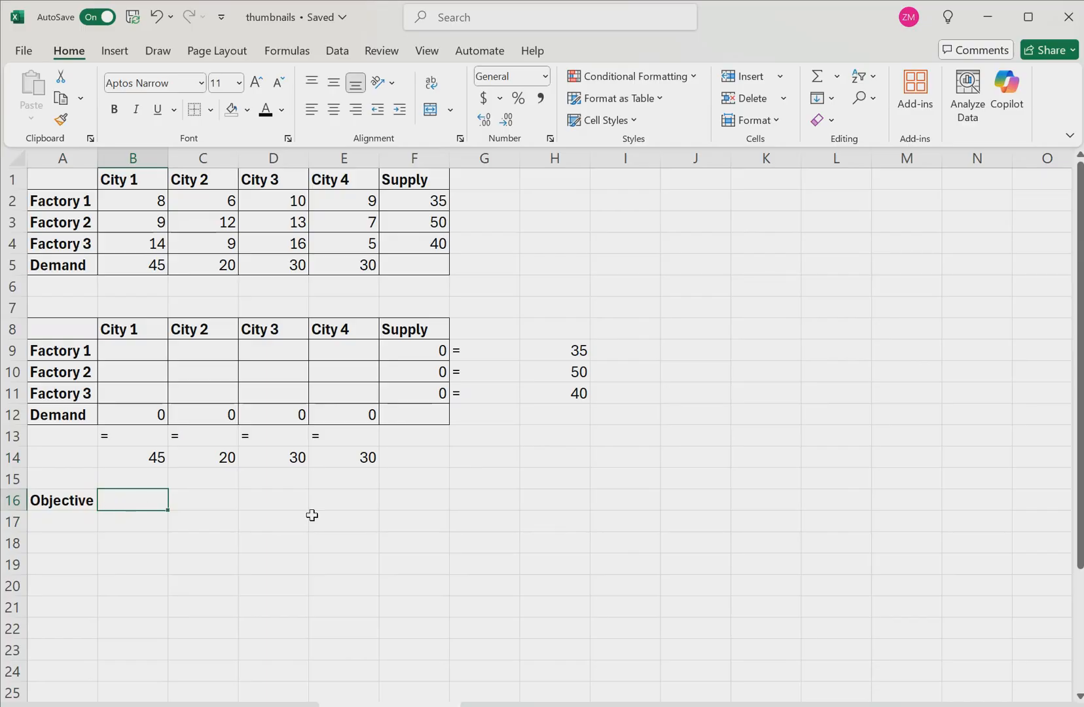
text(=SUMPRODUCT(B2:E4)
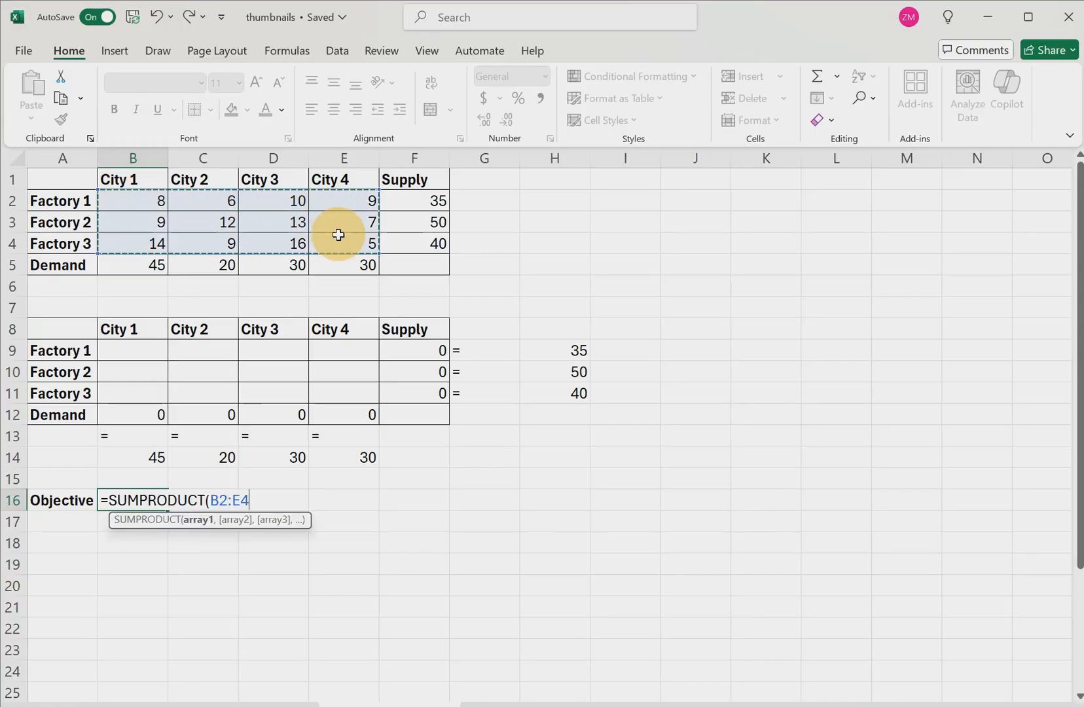
text(, B9:E11)
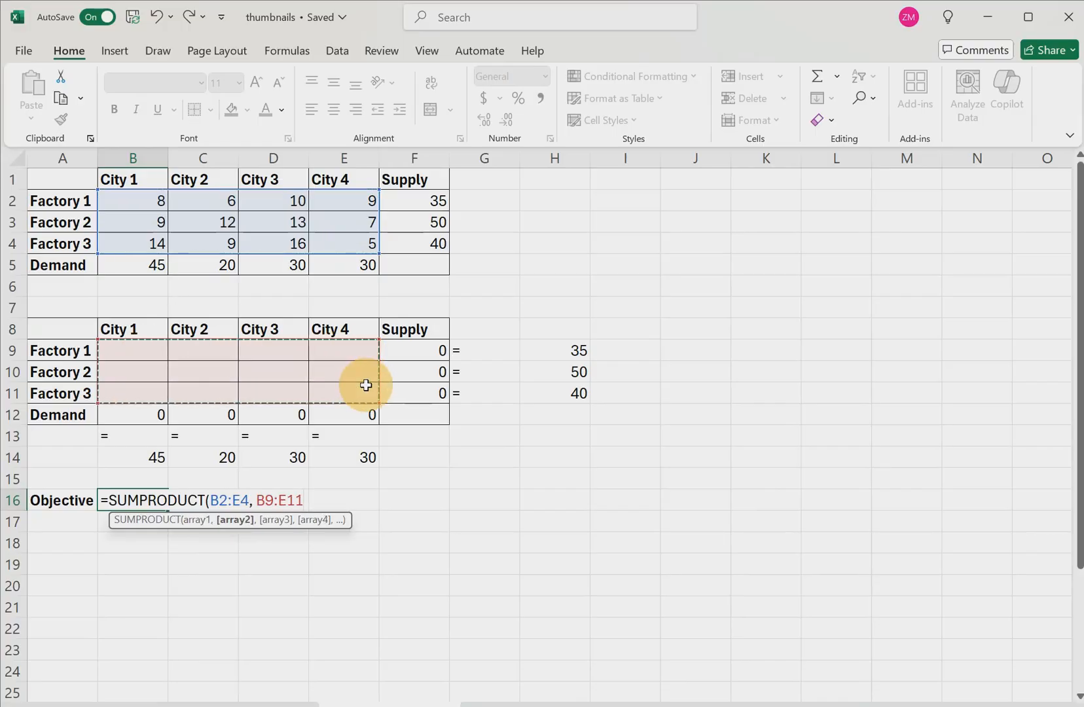
text())
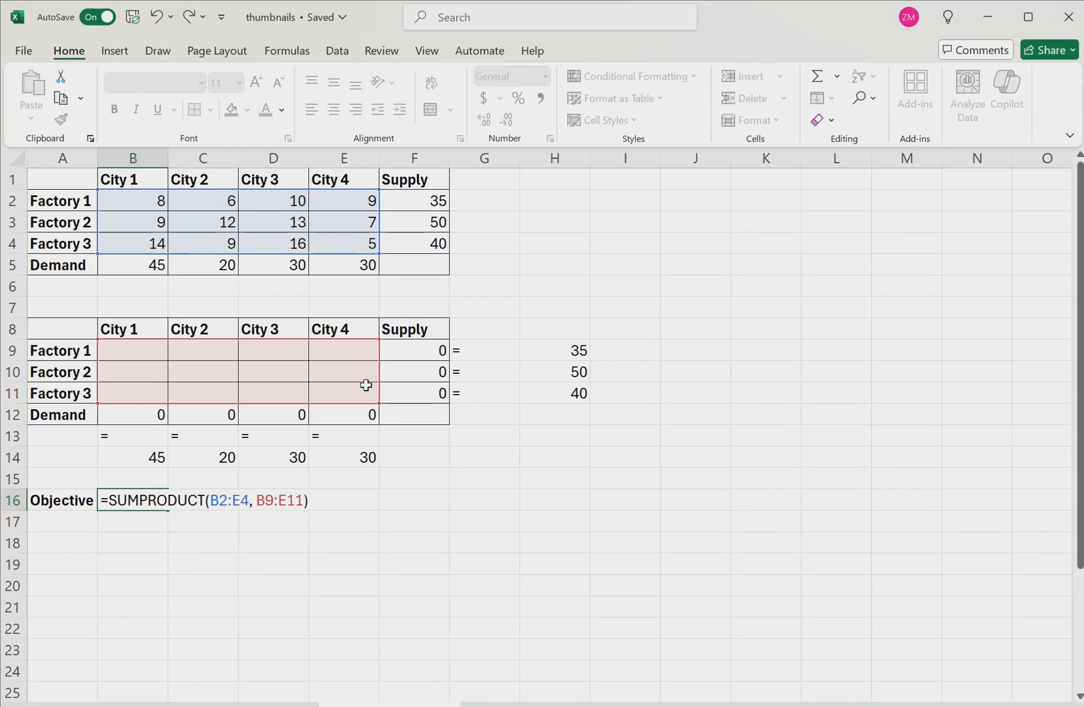
key(Return)
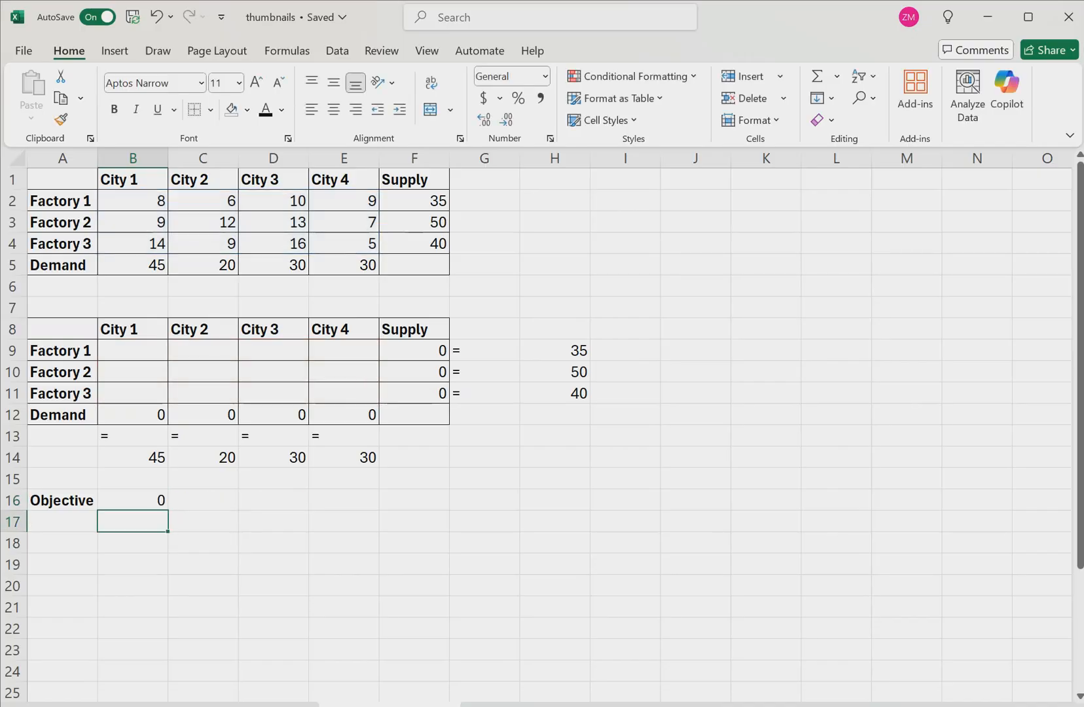
click(133, 499)
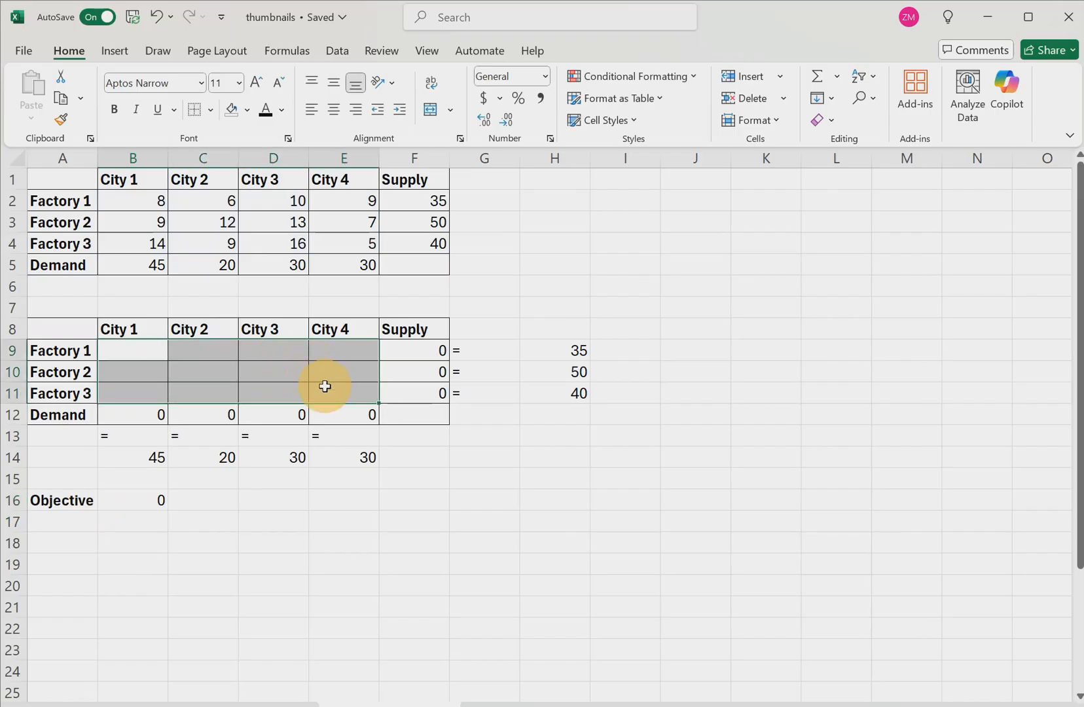
click(272, 543)
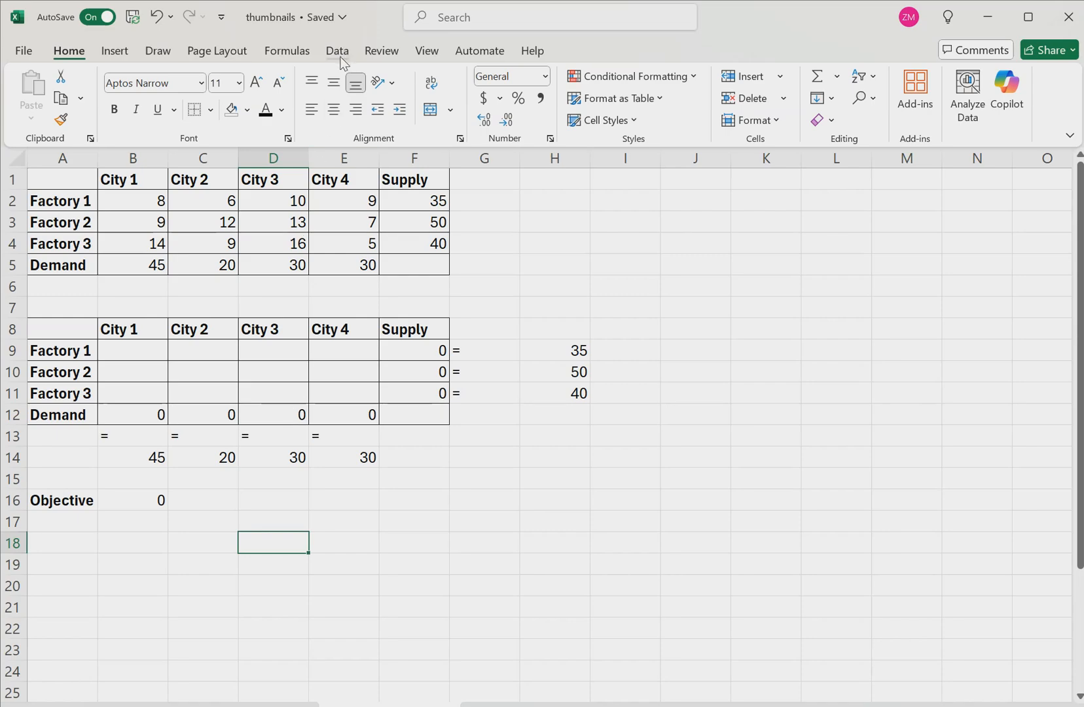
Open the Solver Parameters window from the Data tab.
click(337, 50)
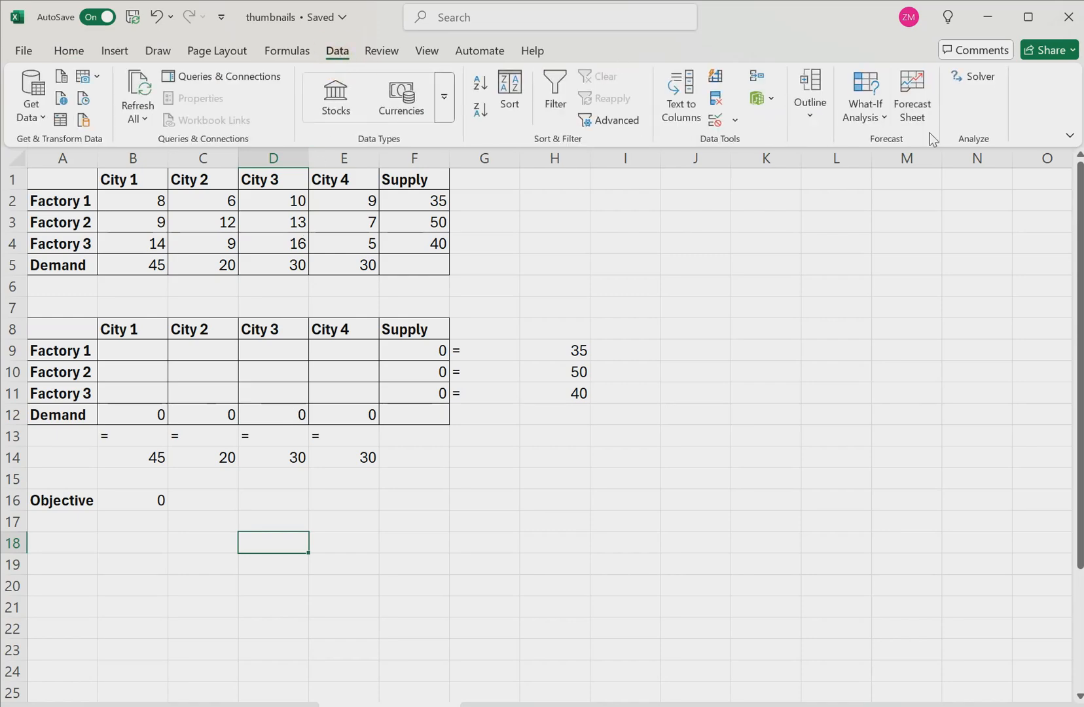
mouse_move(978, 76)
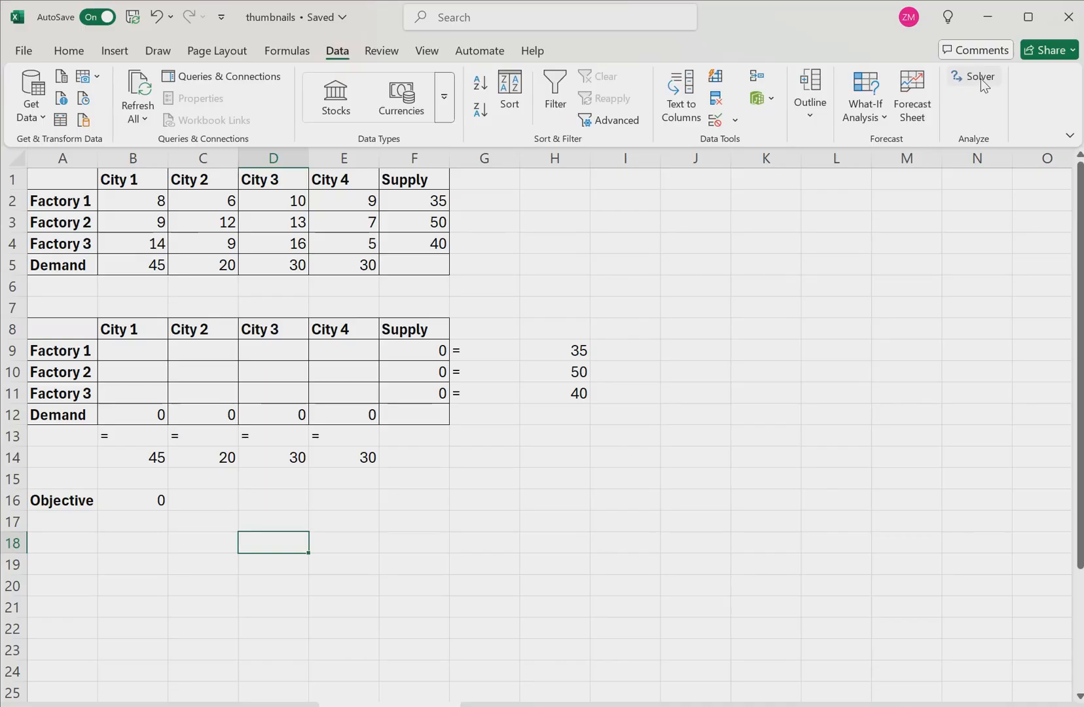
mouse_move(977, 76)
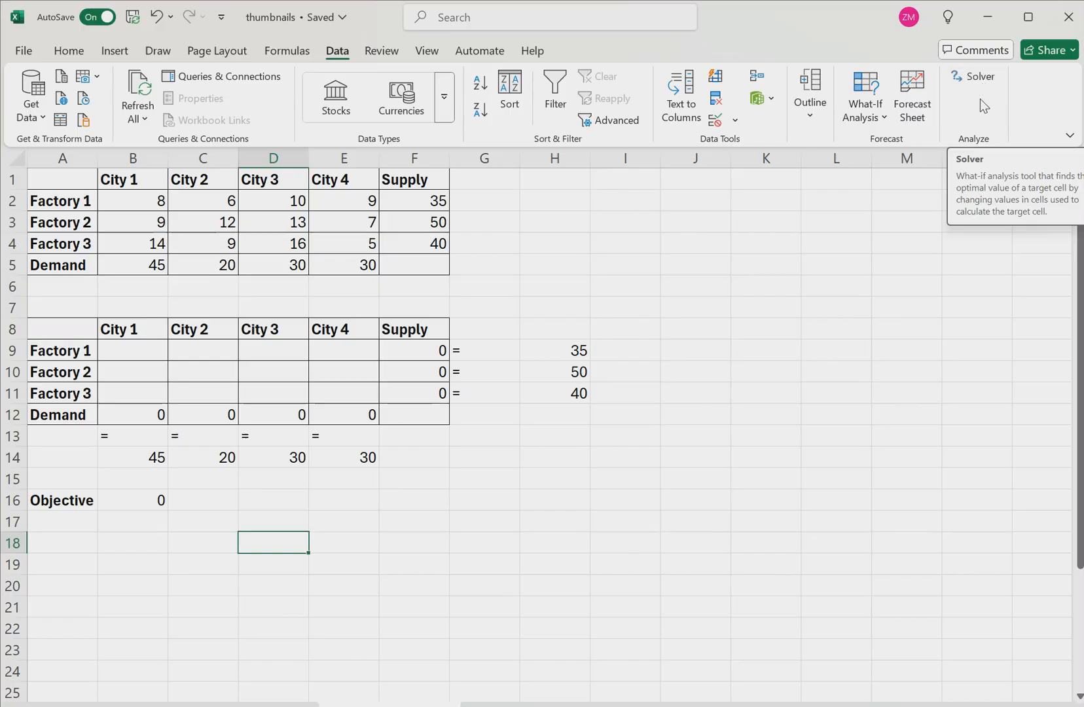
mouse_move(980, 76)
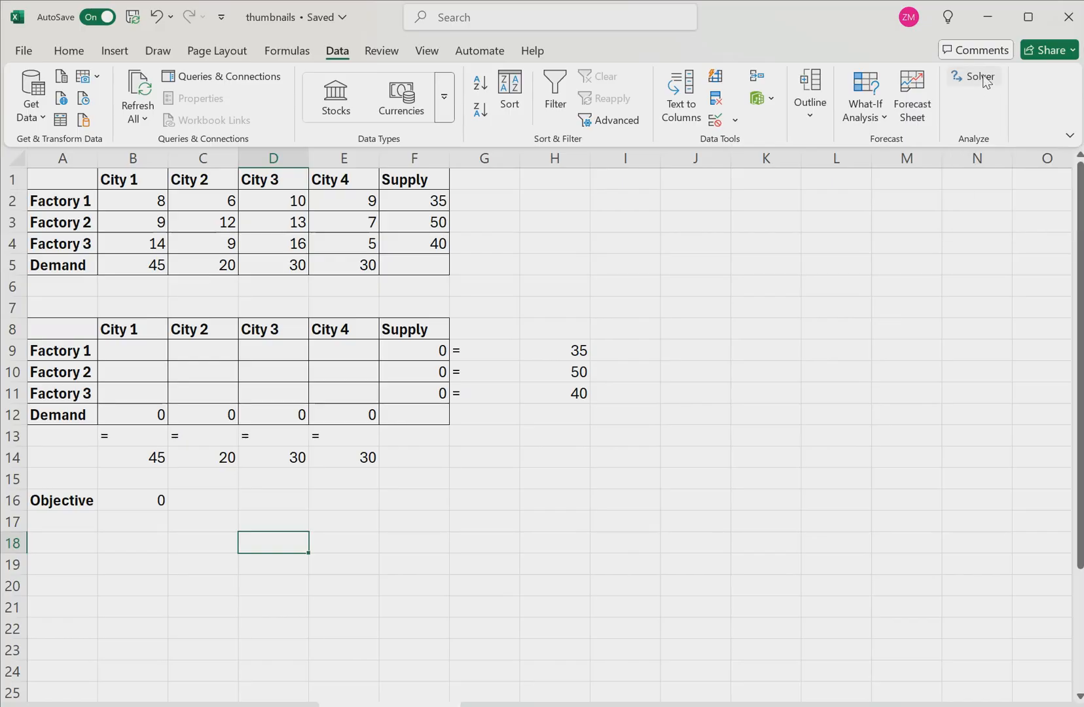
mouse_move(978, 76)
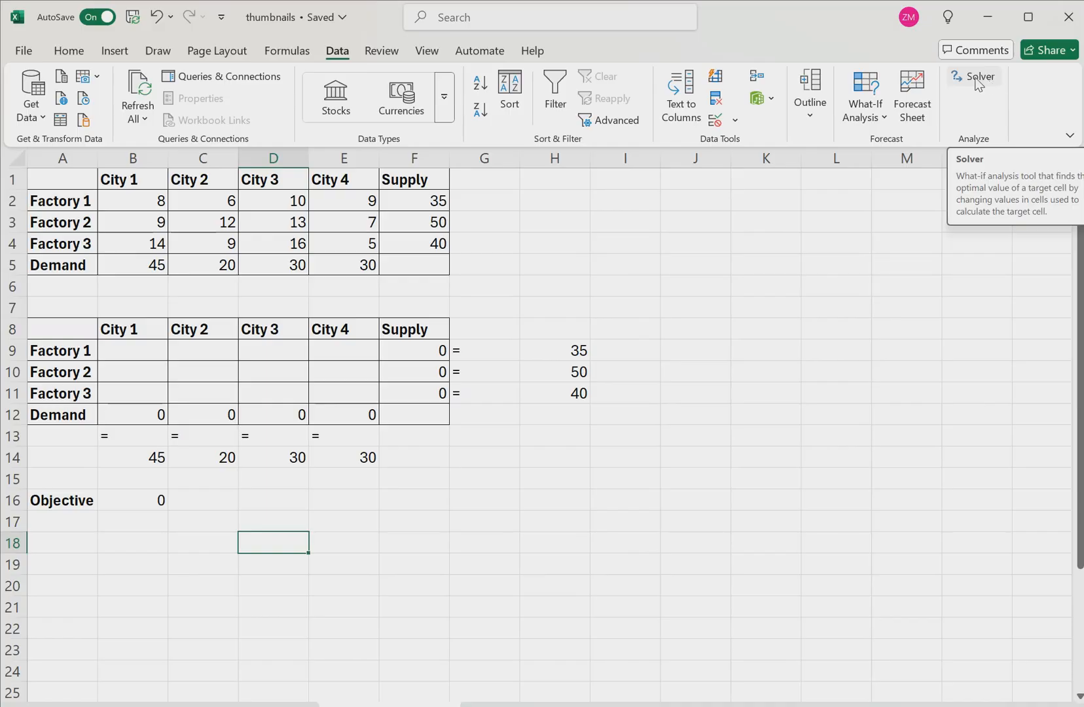
click(975, 76)
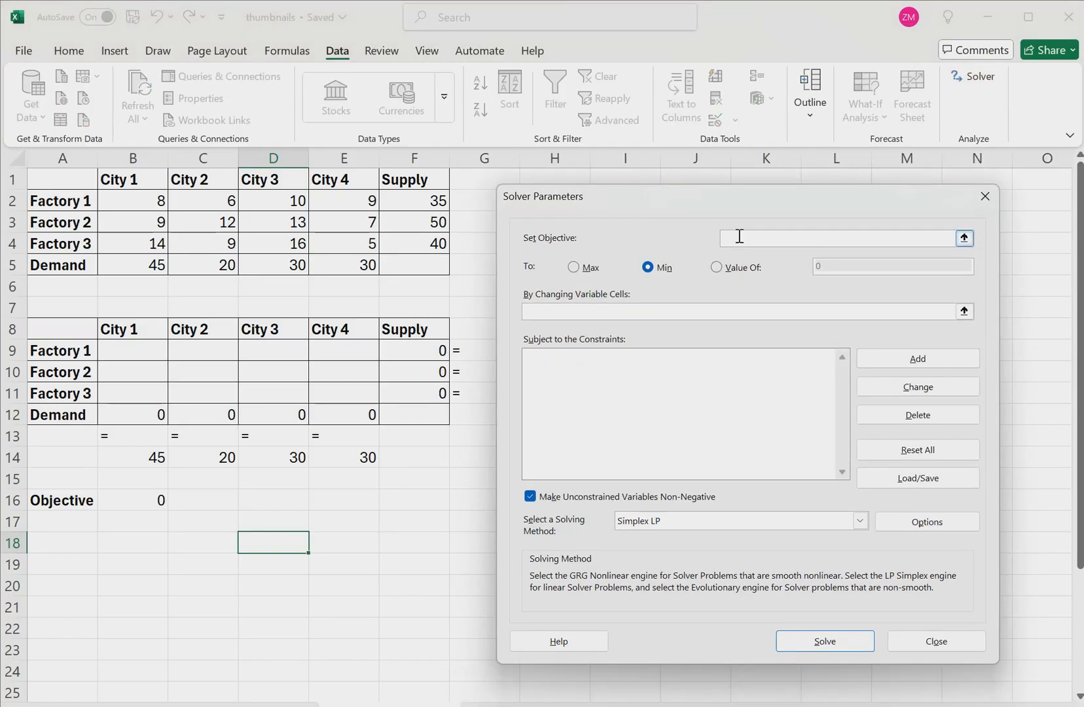
Set Solver to minimise $B$16 by changing cells $B$9:$E$11.
click(132, 499)
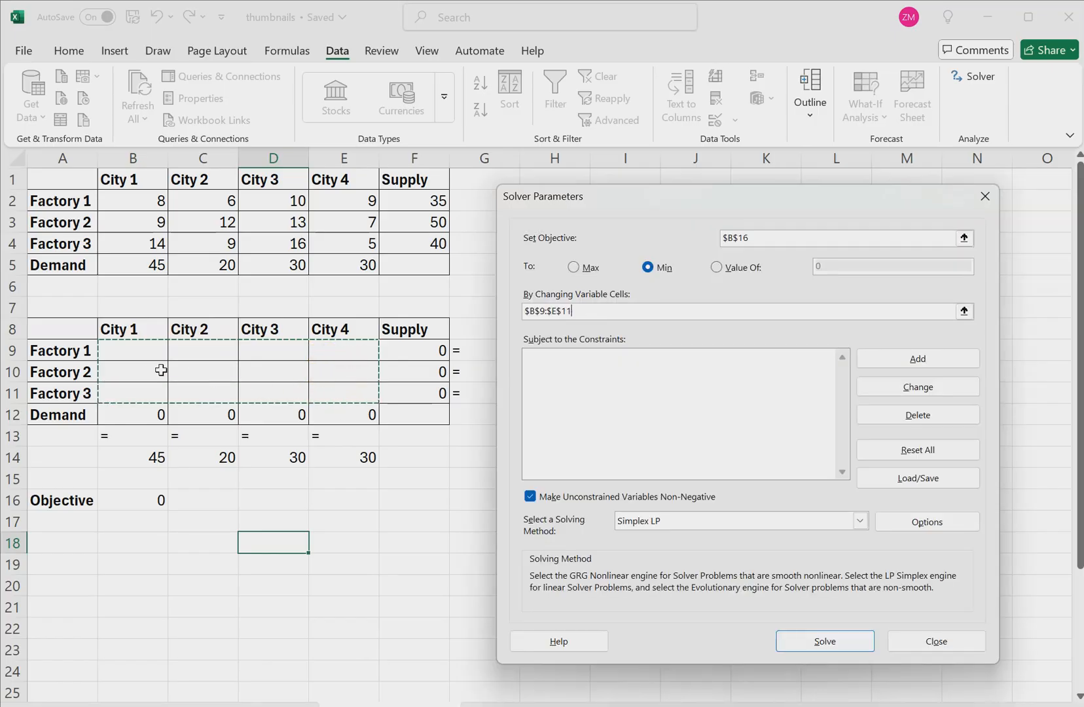
mouse_move(478, 362)
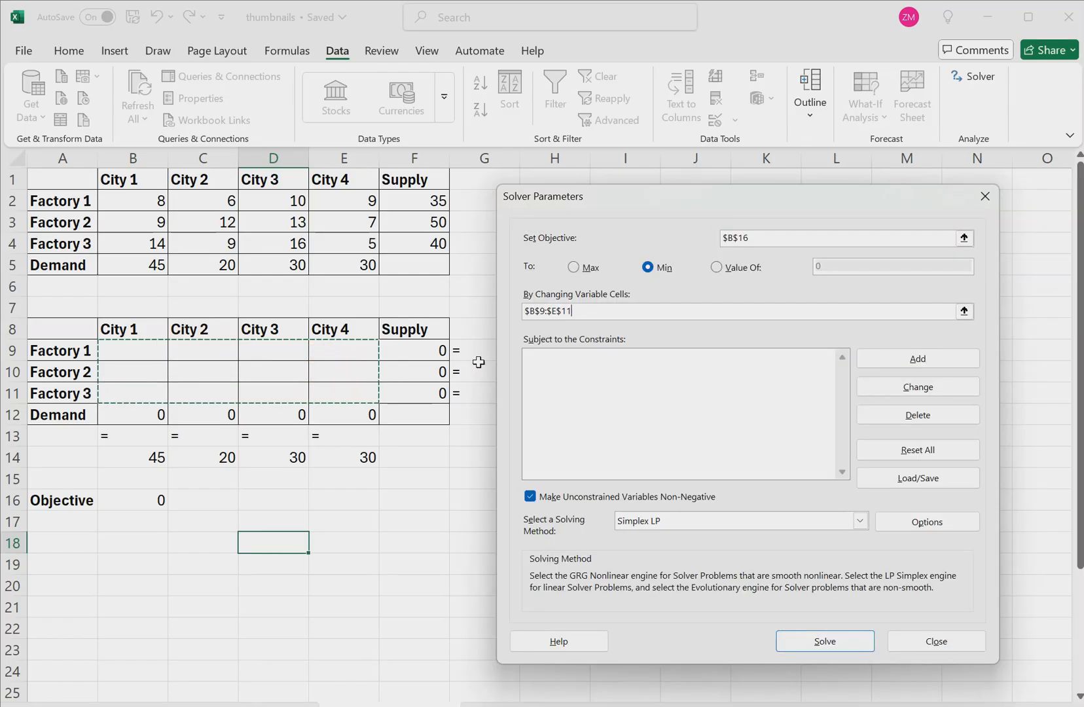
mouse_move(687, 347)
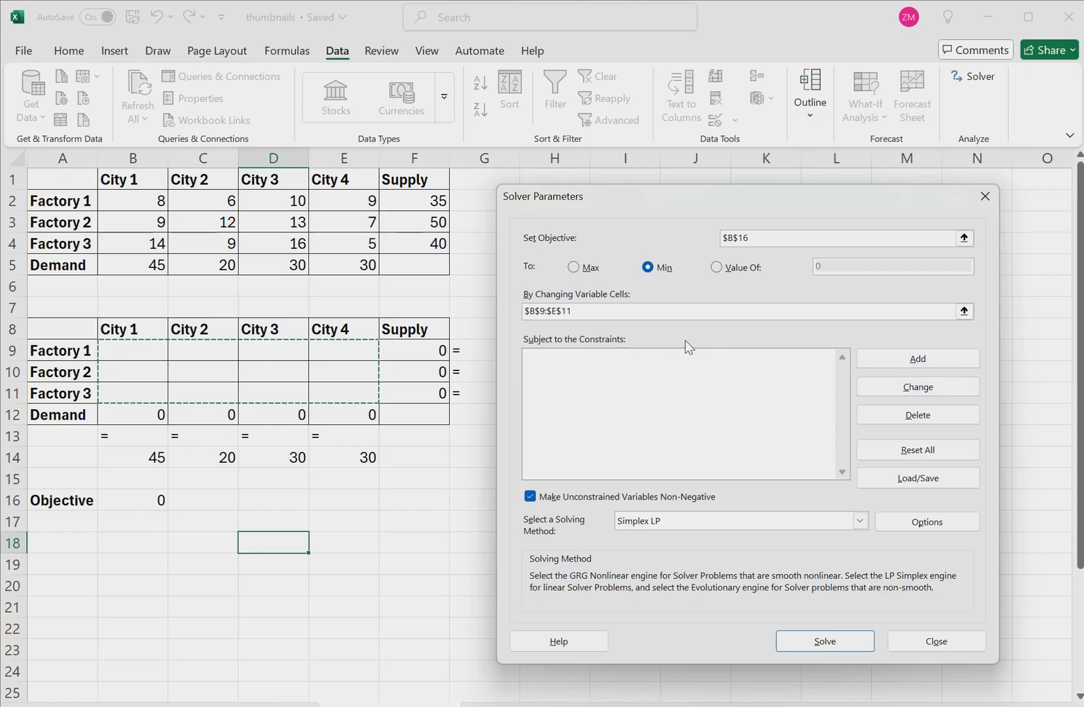
click(916, 358)
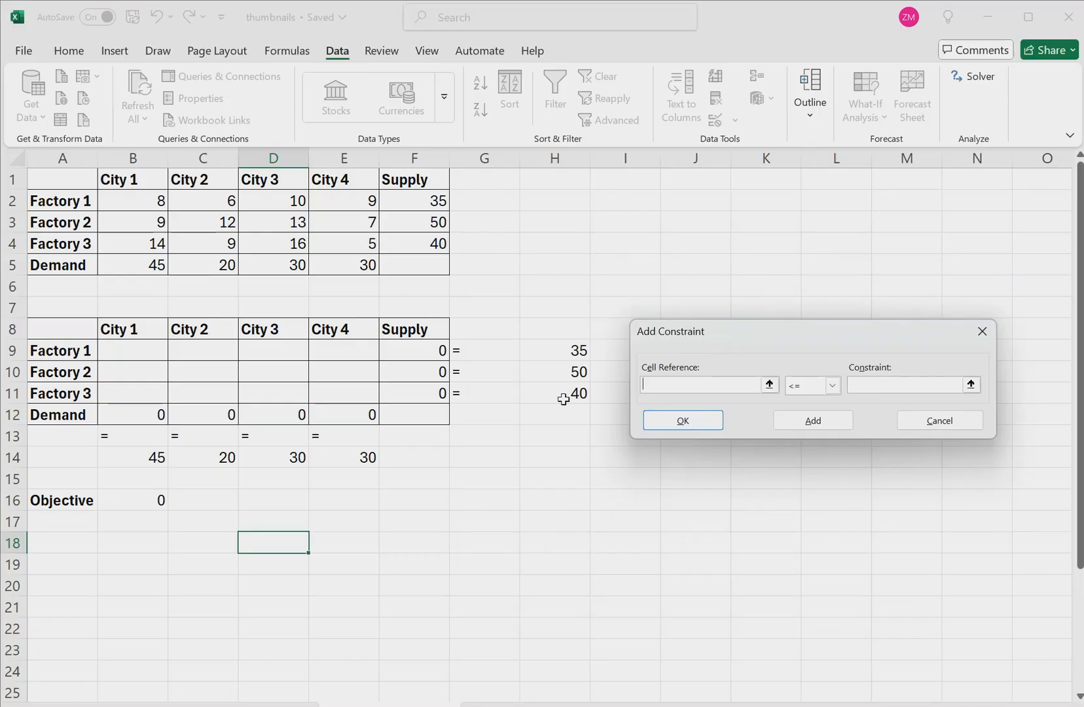
Add the supply constraint $F$9:$F$11 = $H$9:$H$11.
click(429, 350)
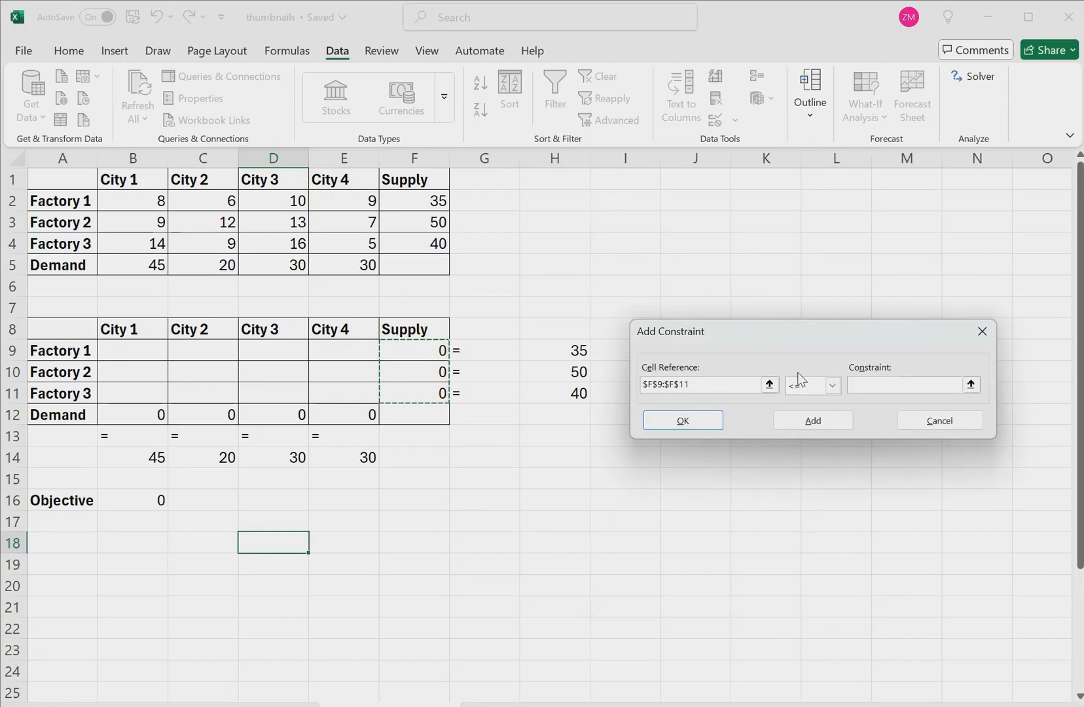
click(813, 385)
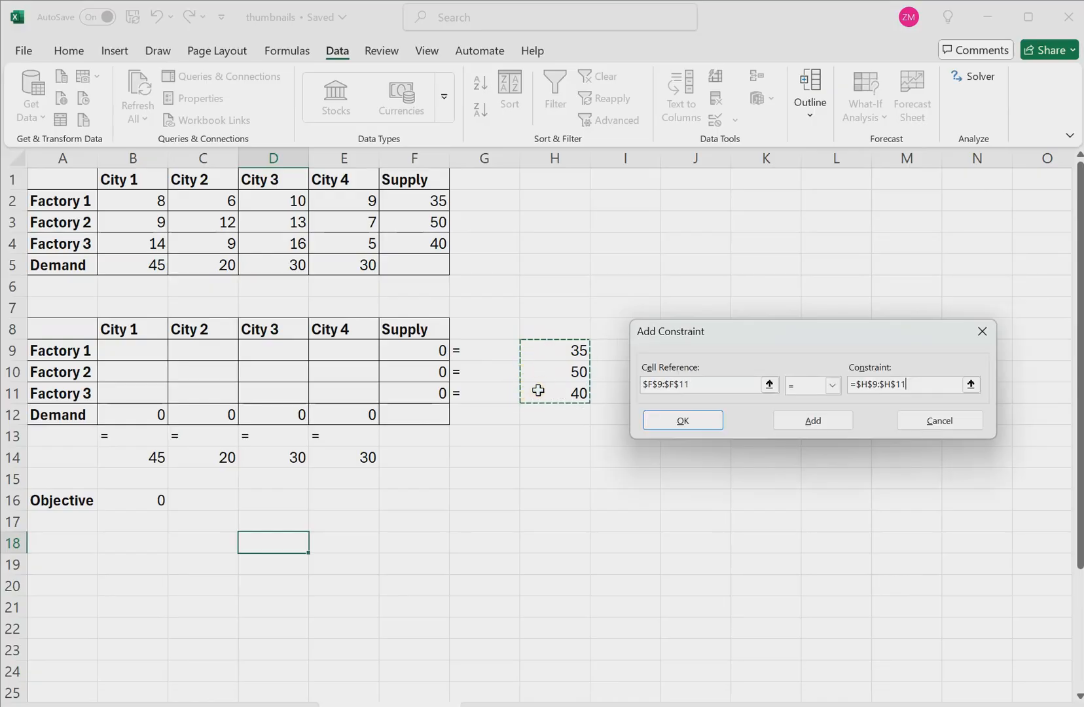
click(812, 420)
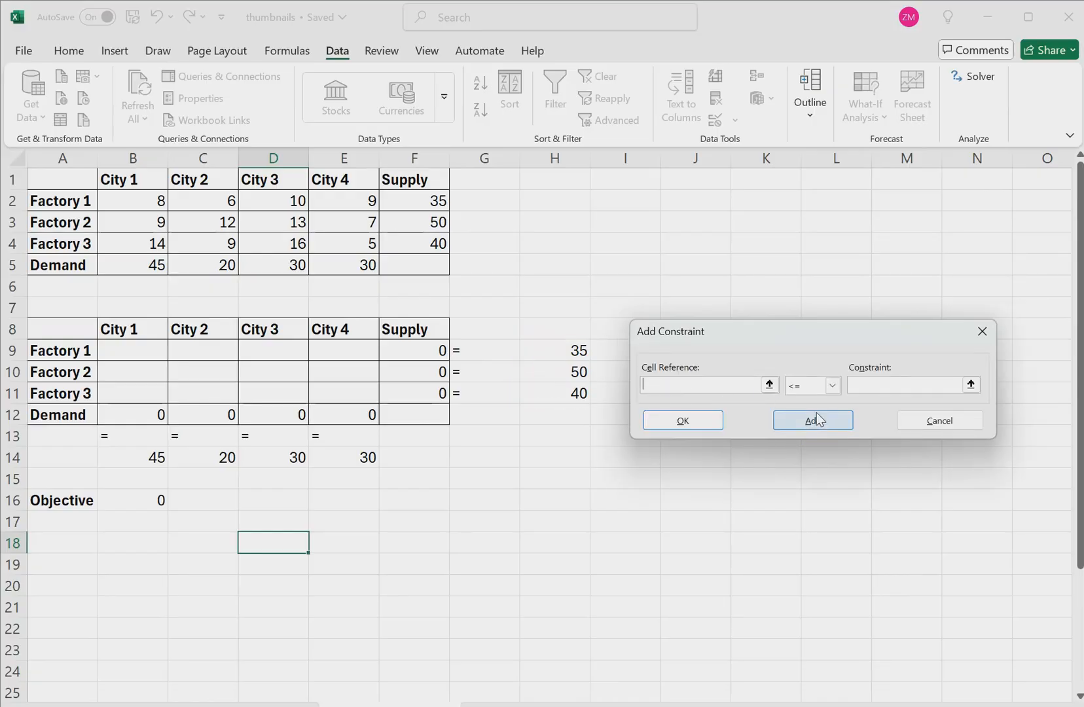
mouse_move(693, 367)
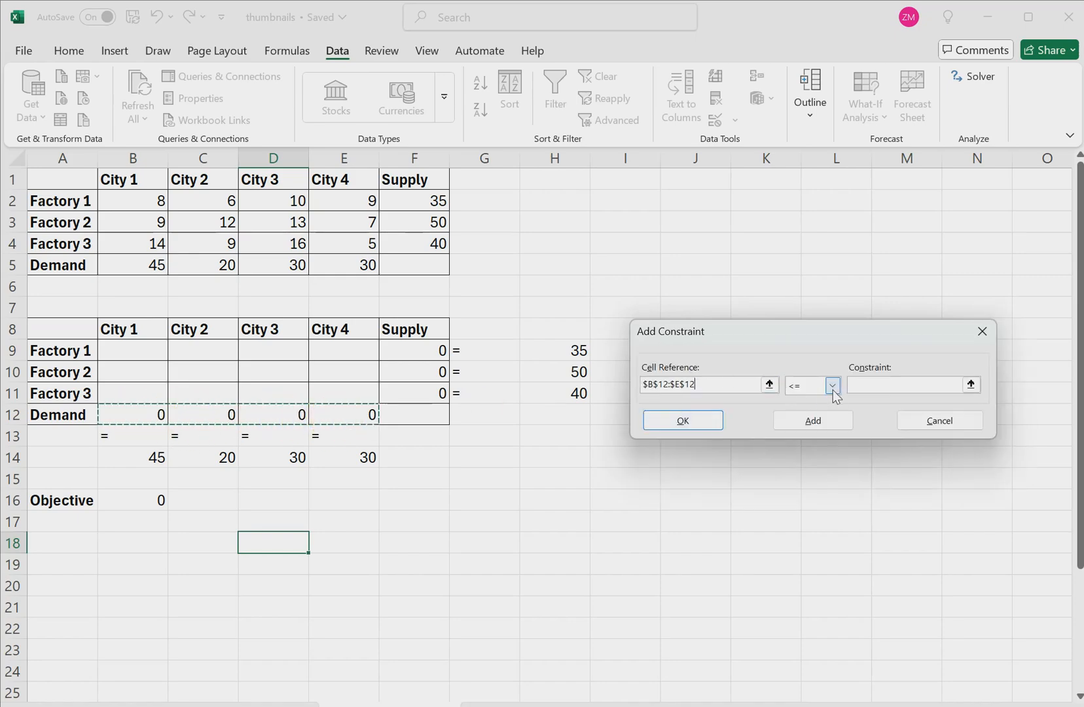
Add the demand constraint $B$12:$E$12 = $B$14:$E$14 and confirm.
click(833, 385)
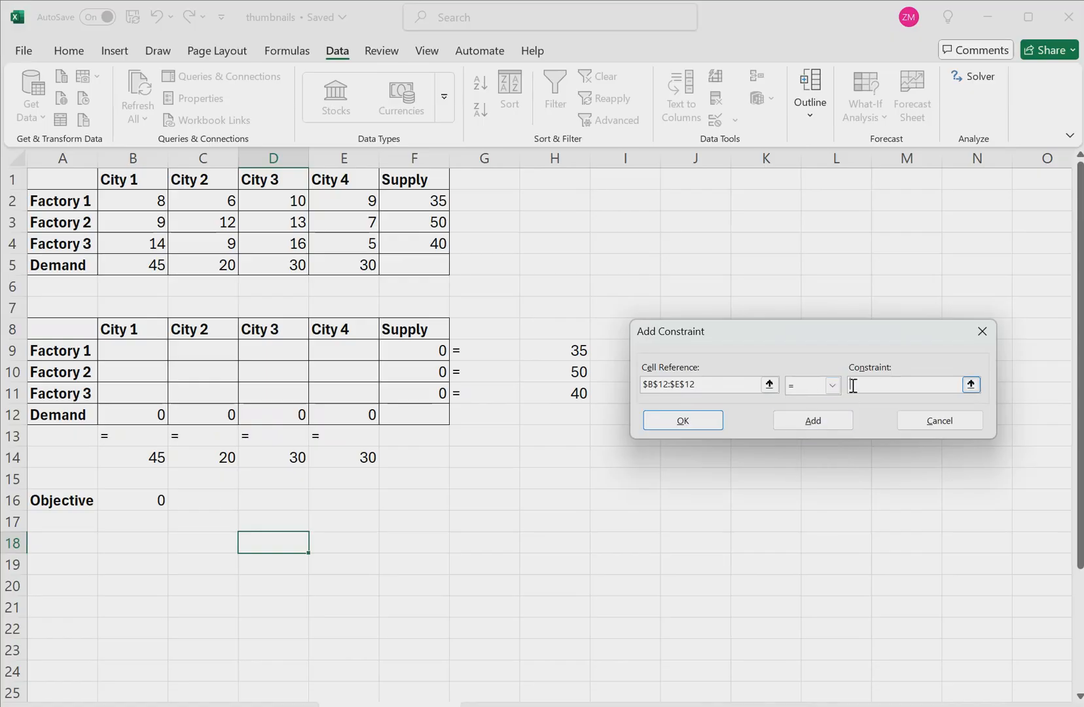
click(133, 457)
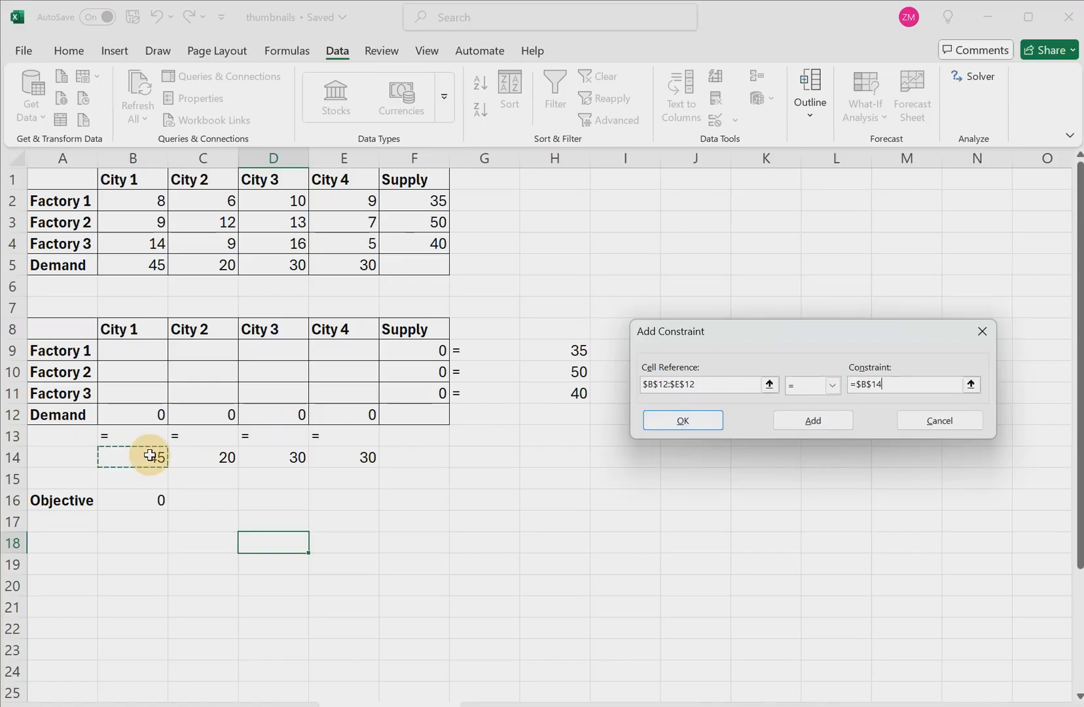
click(970, 385)
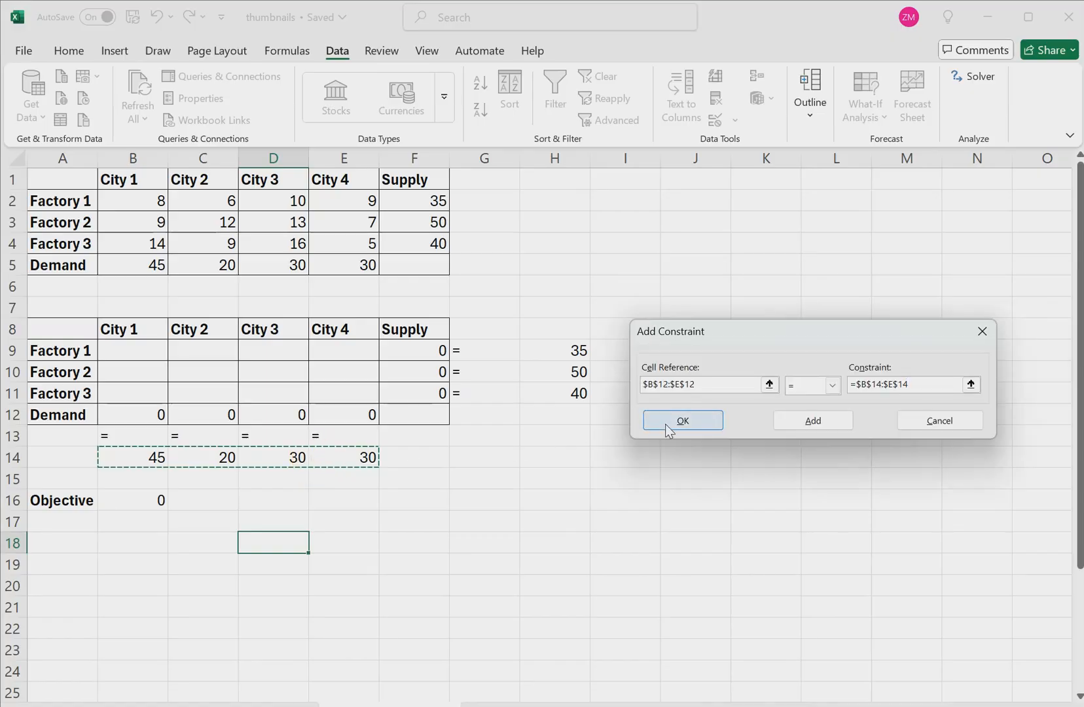
click(681, 420)
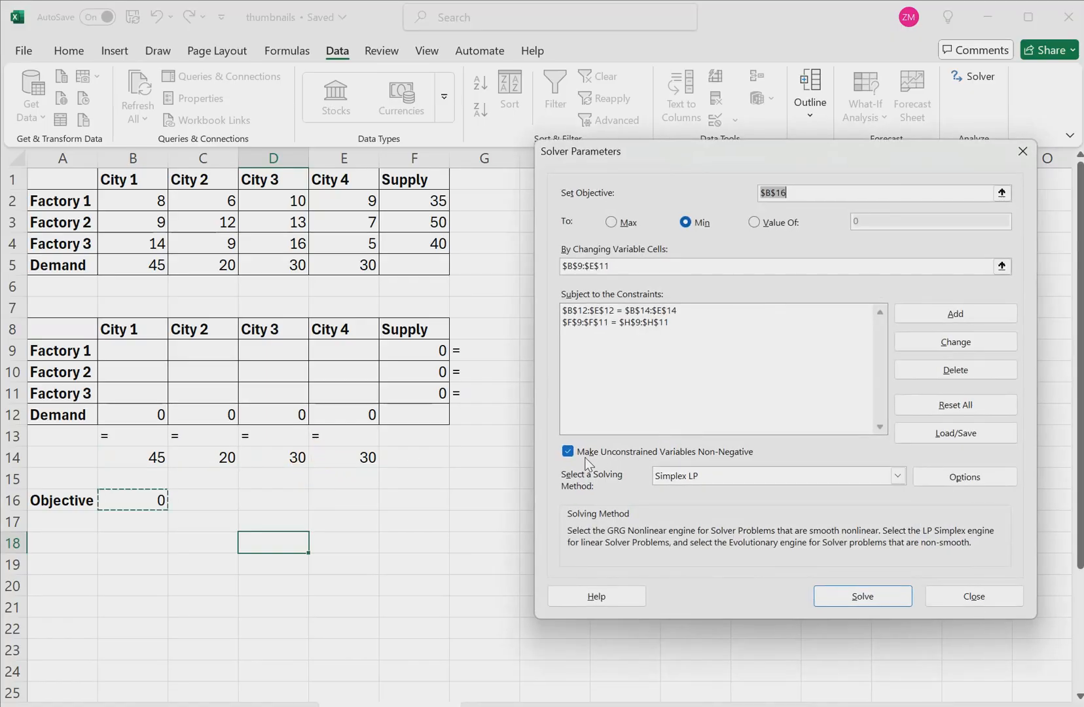
mouse_move(747, 467)
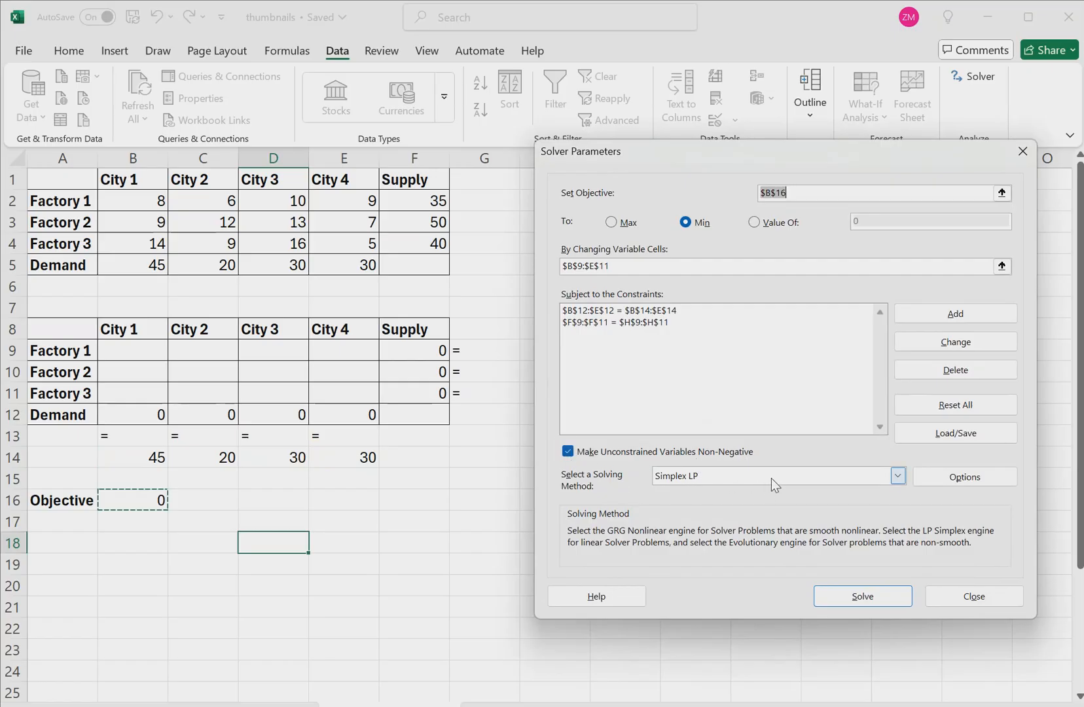
Solve with Simplex LP, reaching a minimum total cost of 1020.
click(776, 476)
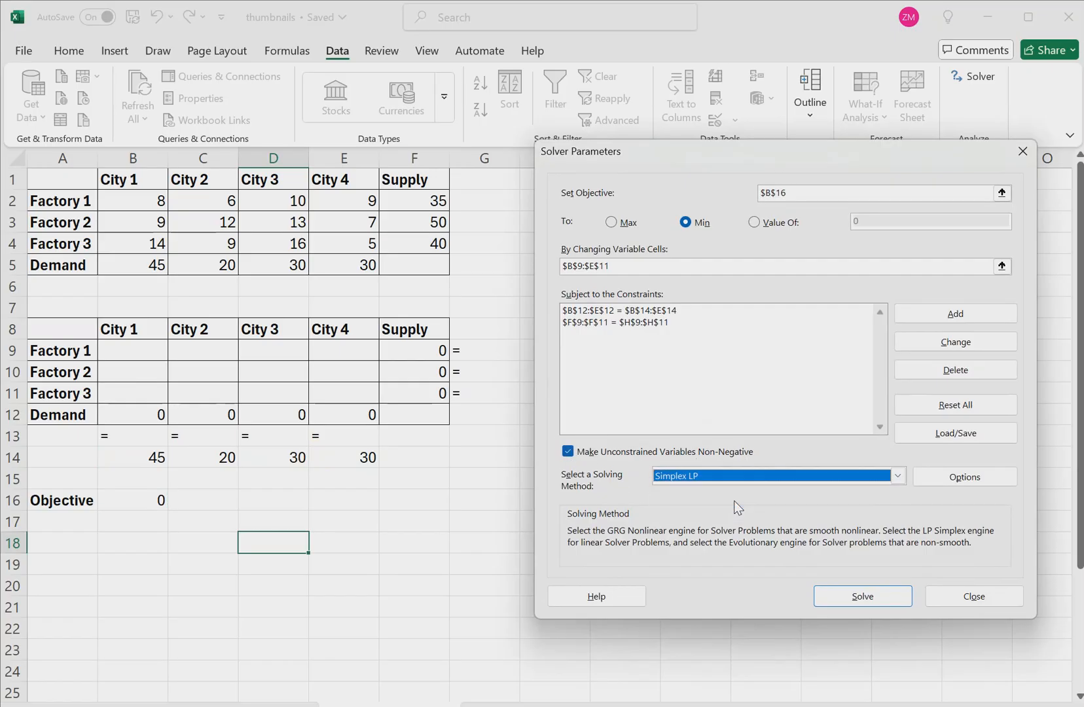
click(861, 596)
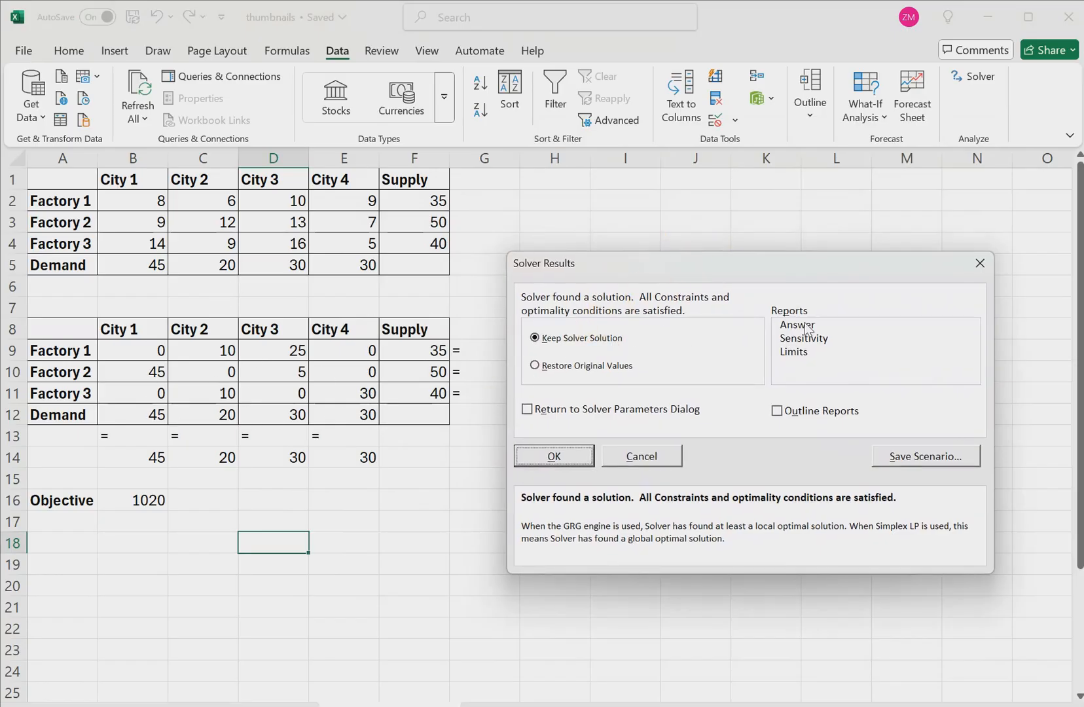
Keep the Solver solution without an Answer report and close the results.
click(796, 325)
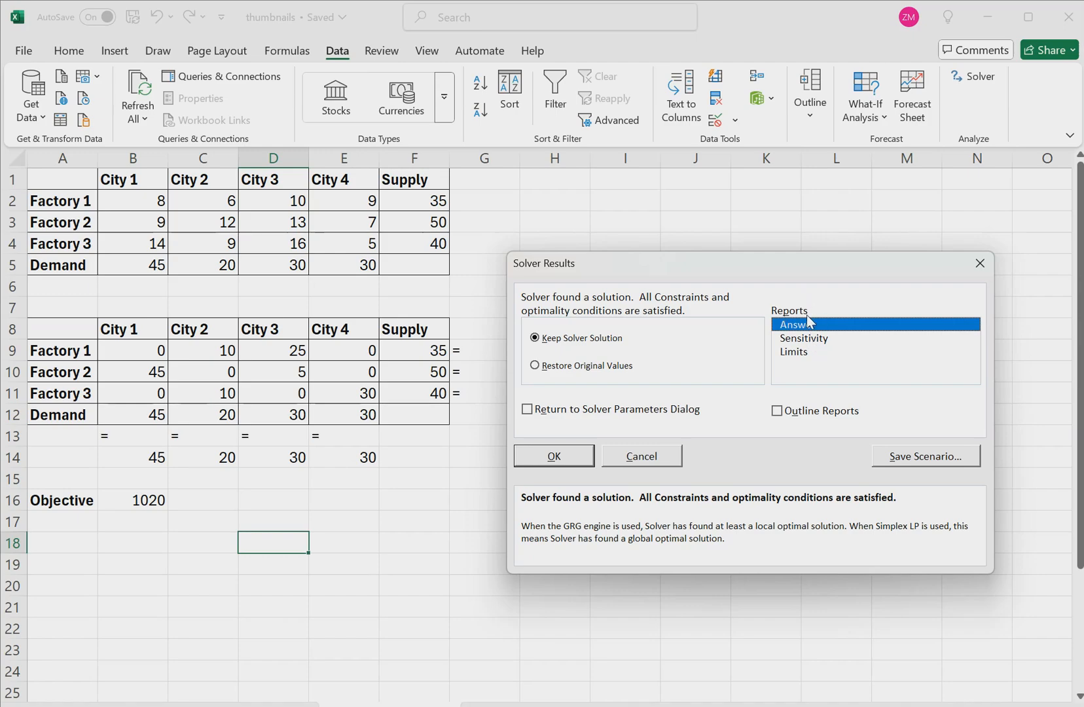
mouse_move(845, 343)
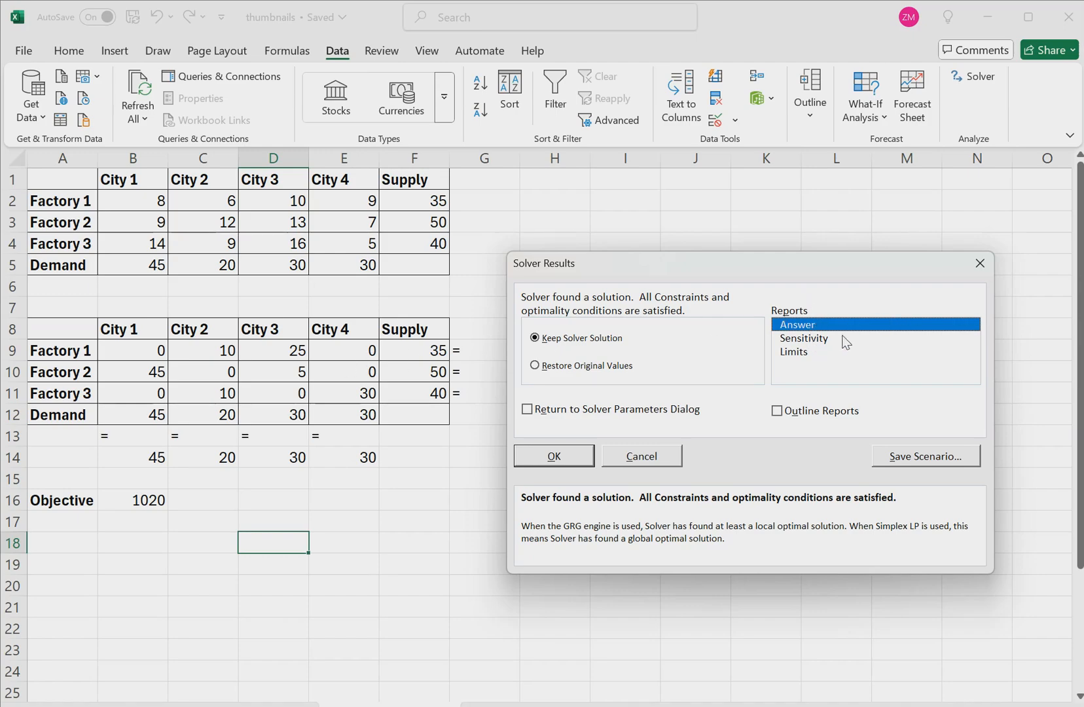
click(803, 338)
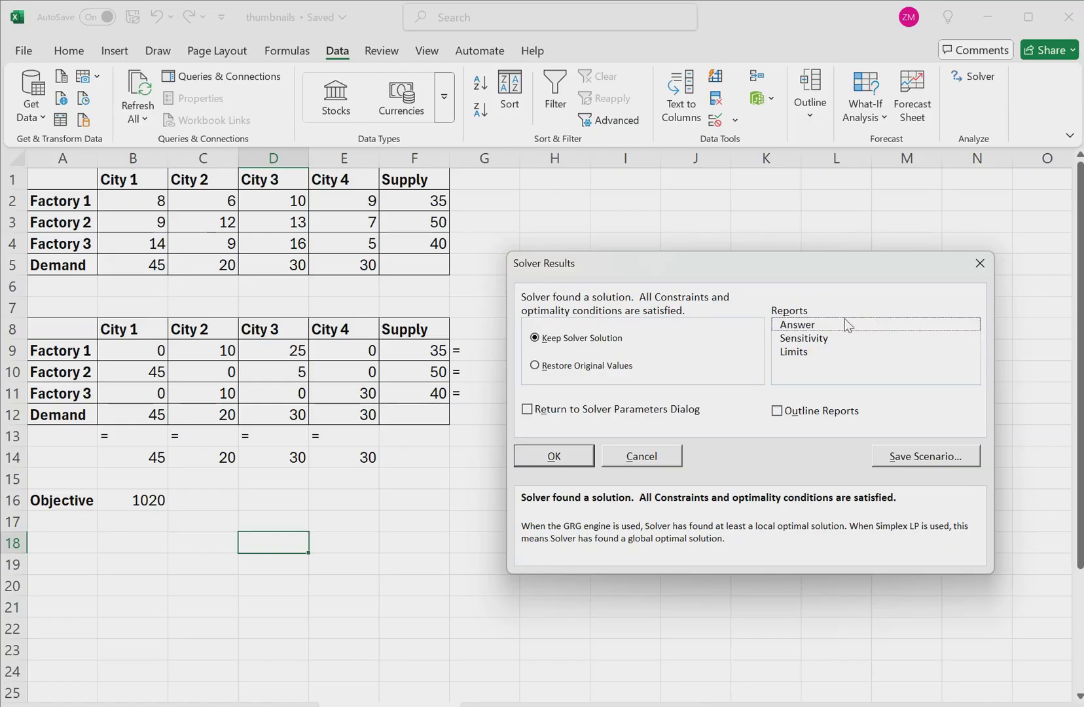
click(553, 455)
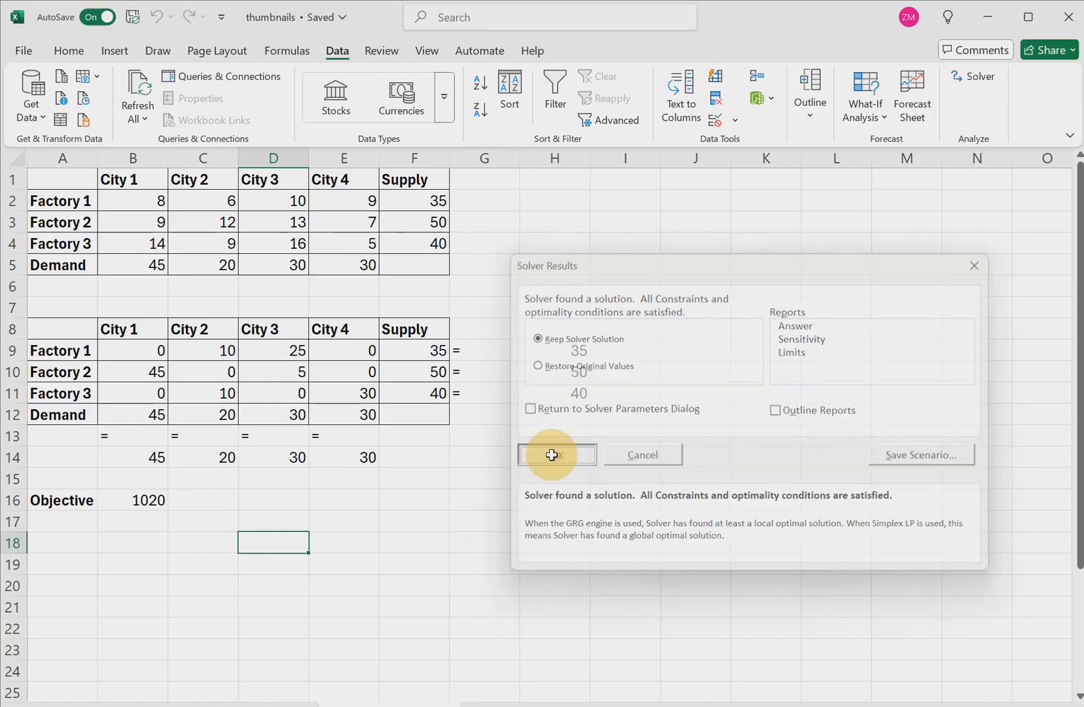
click(555, 455)
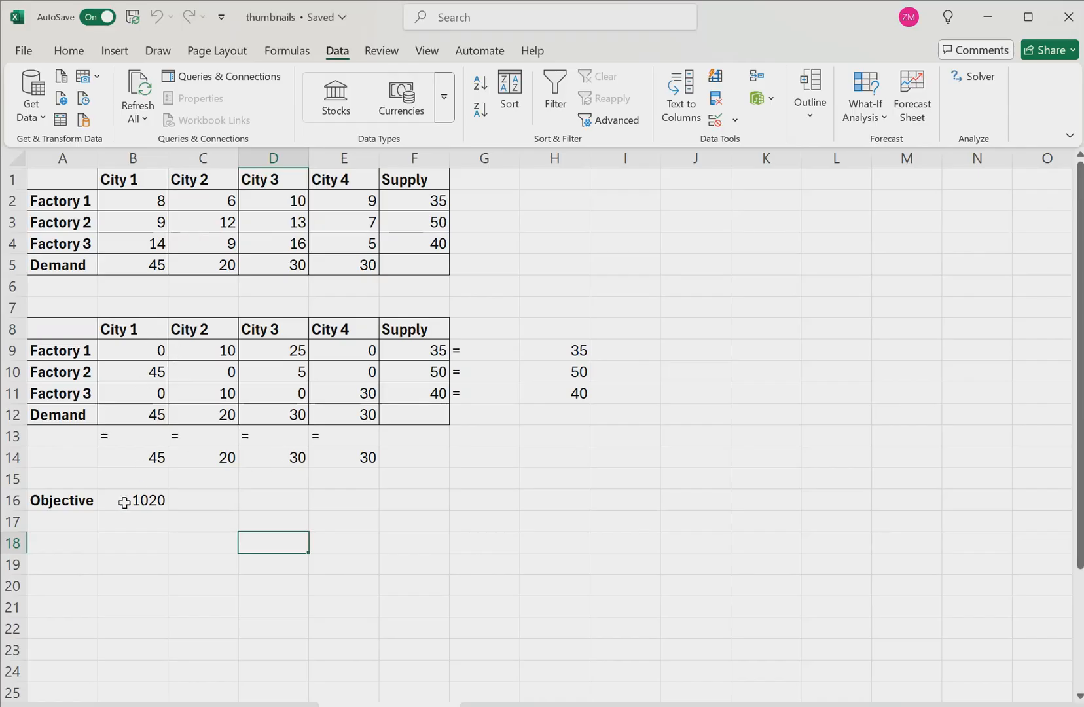
click(144, 500)
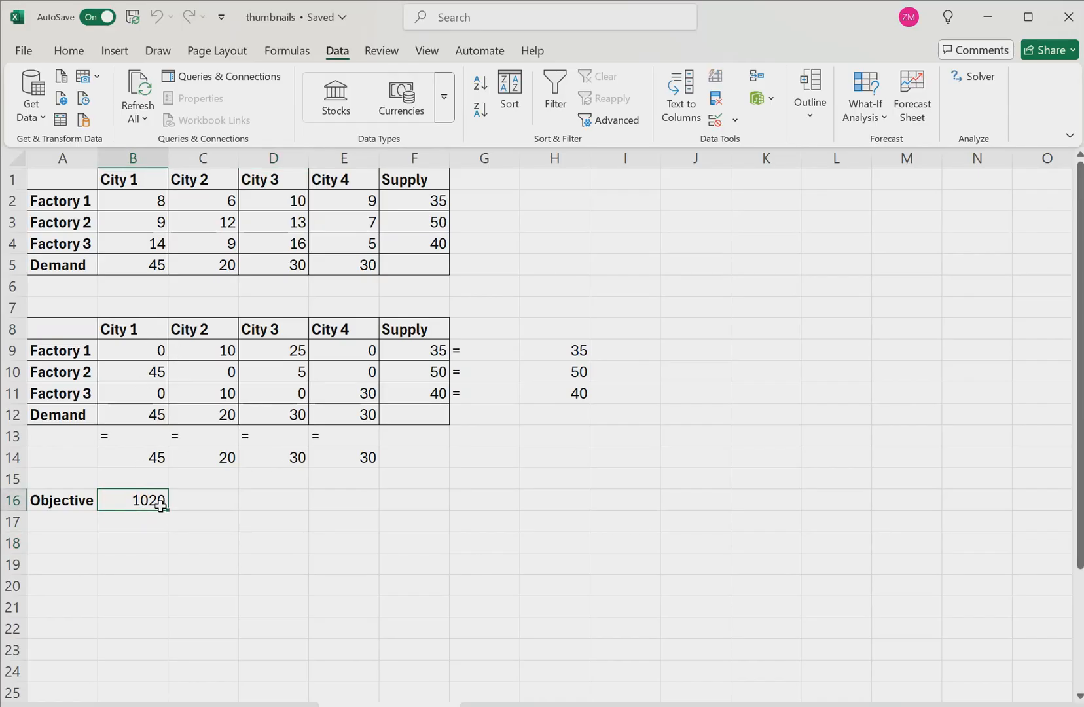
click(344, 350)
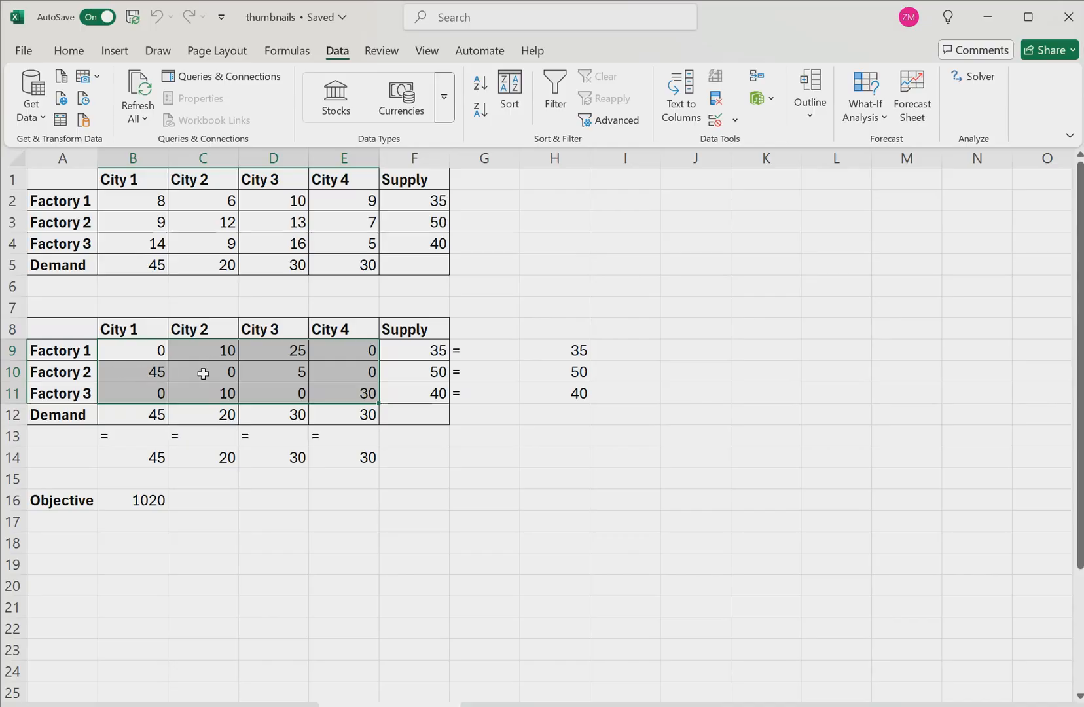
mouse_move(127, 377)
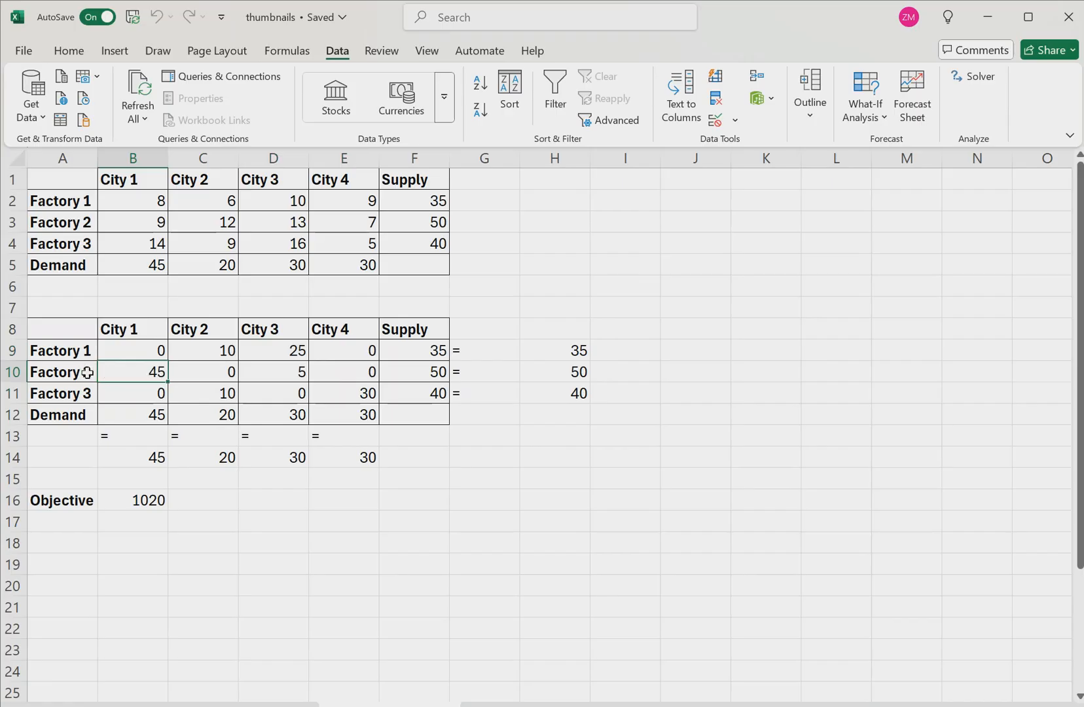
mouse_move(196, 350)
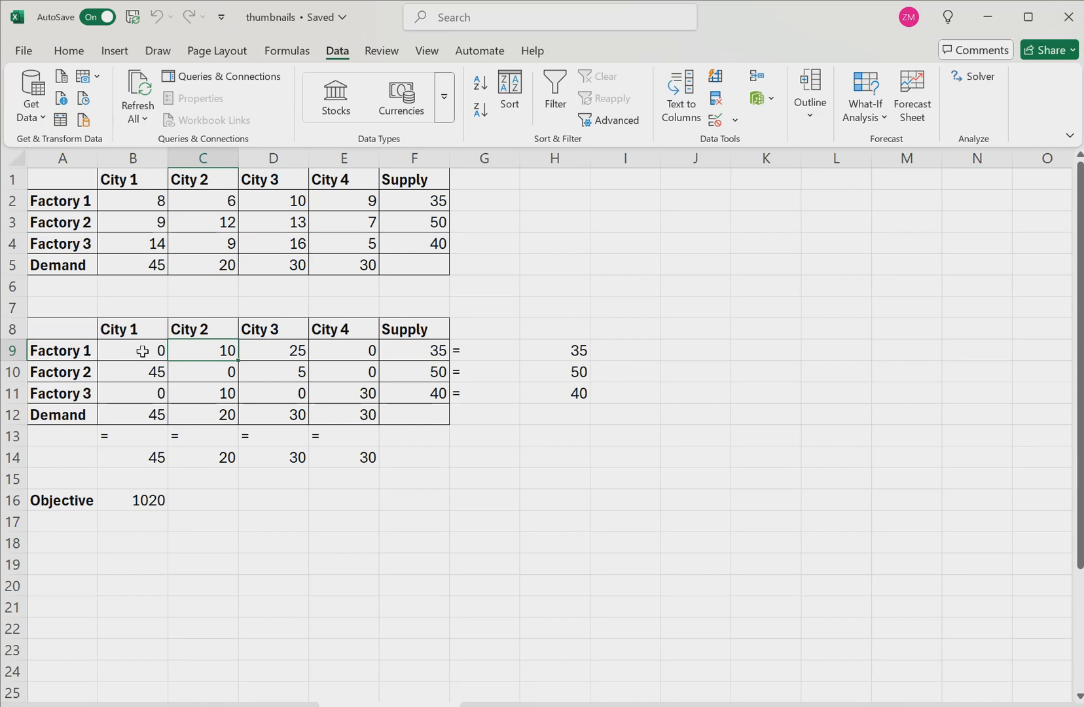
click(273, 350)
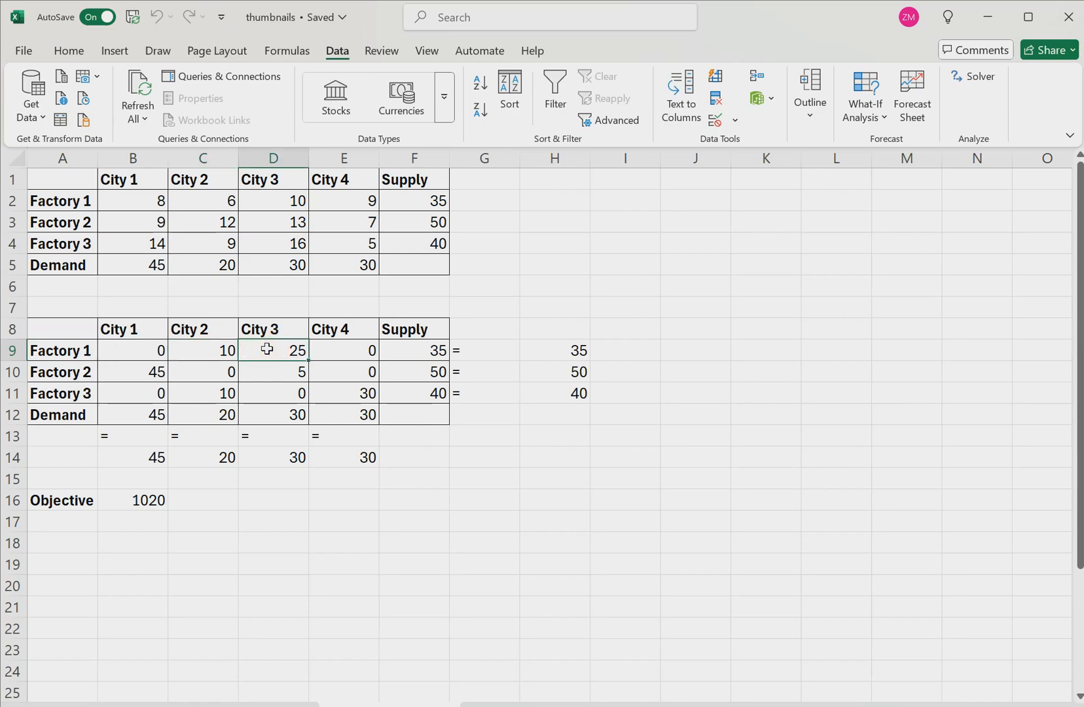
mouse_move(284, 328)
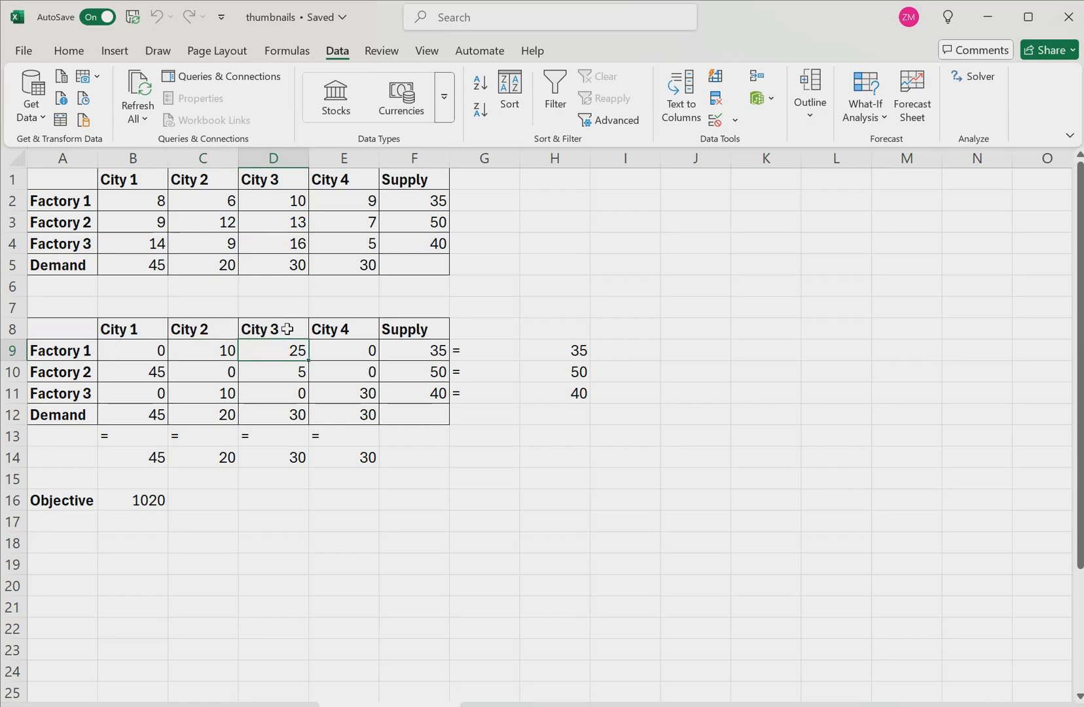
click(133, 500)
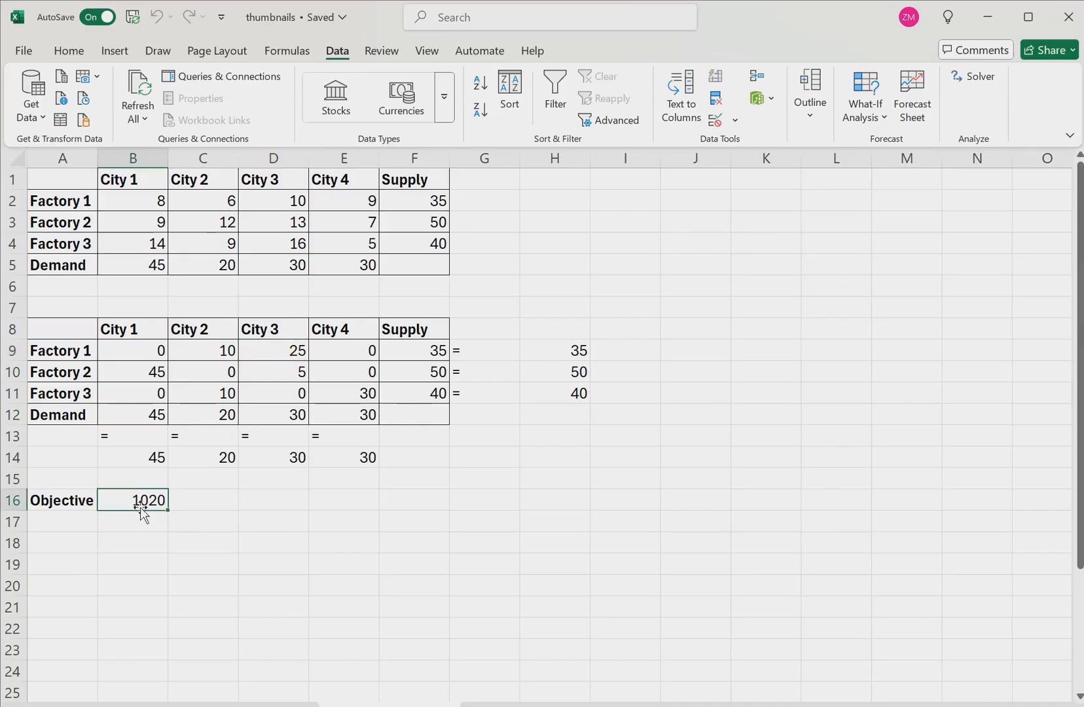
mouse_move(171, 460)
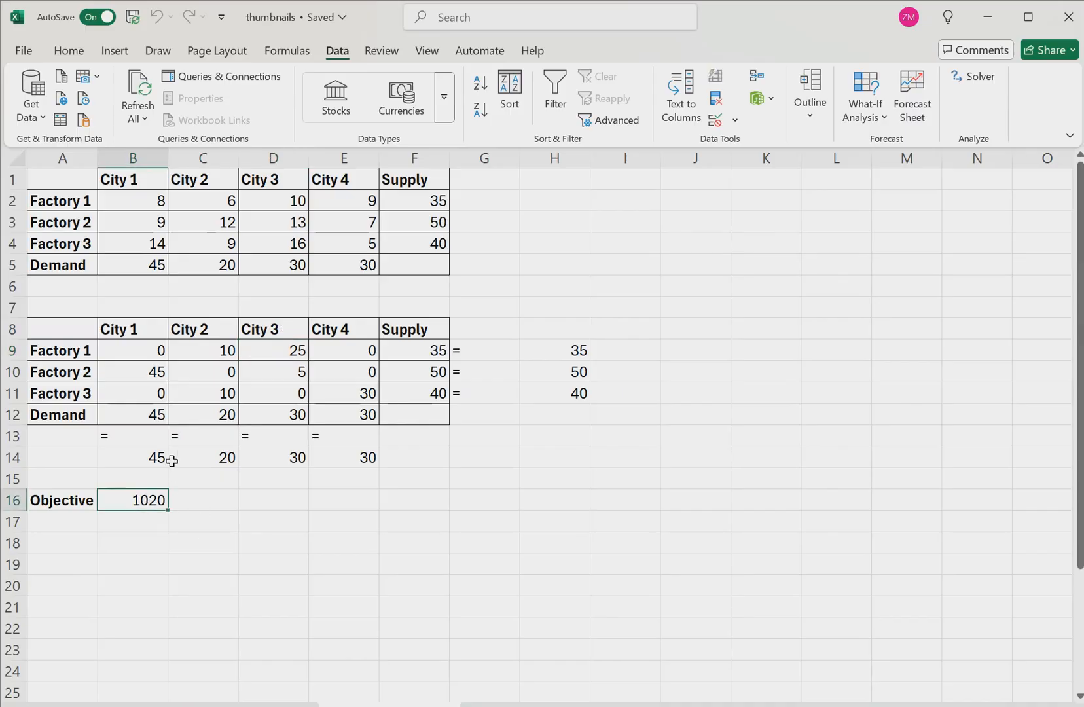
click(133, 372)
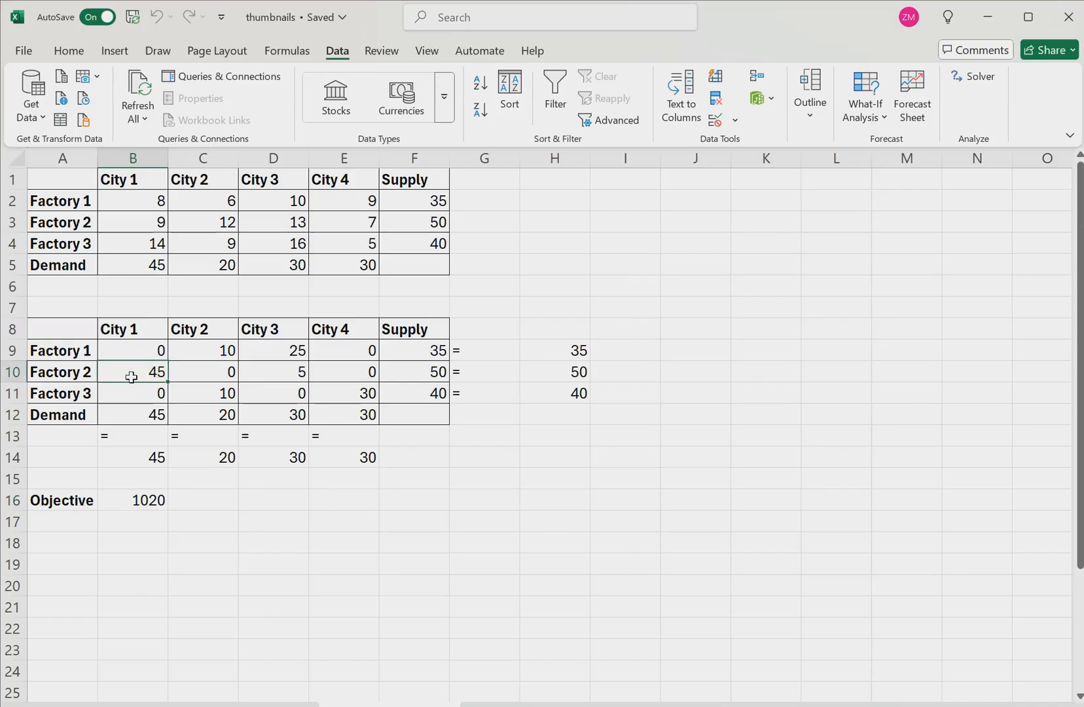
mouse_move(193, 360)
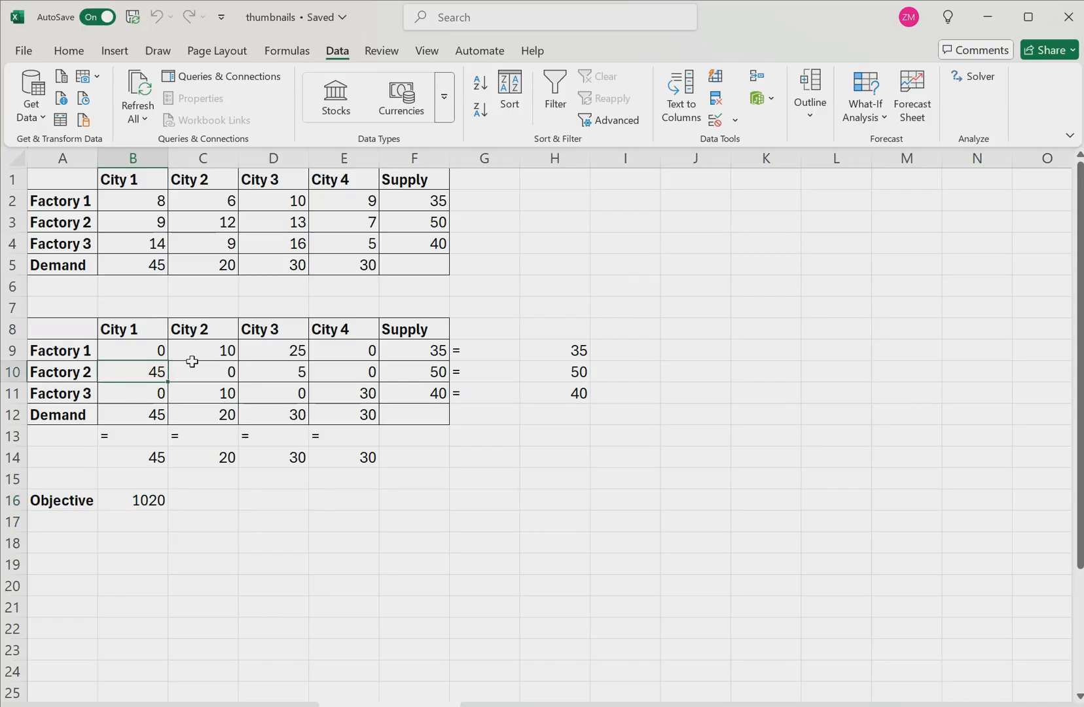
mouse_move(150, 225)
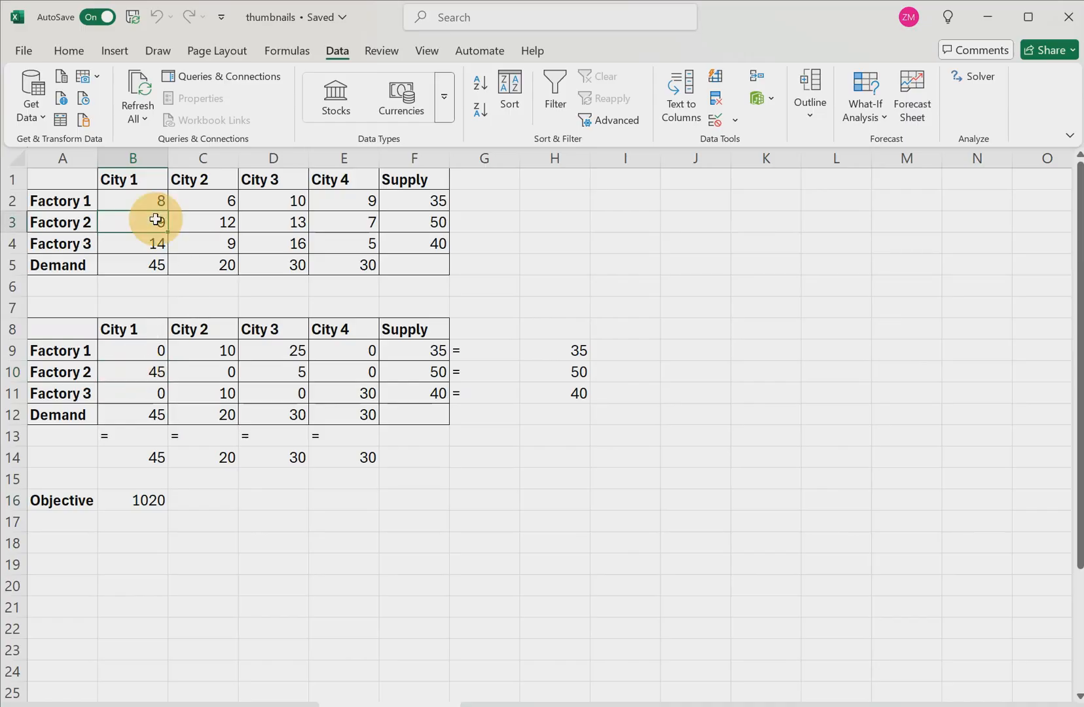
click(201, 350)
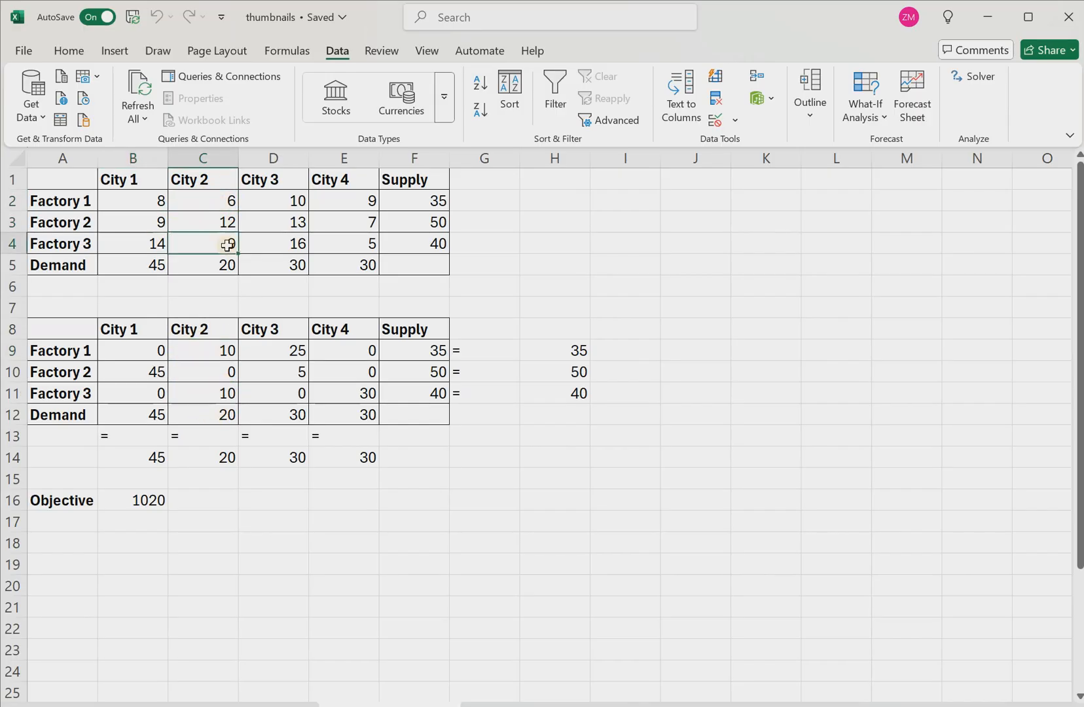
click(272, 201)
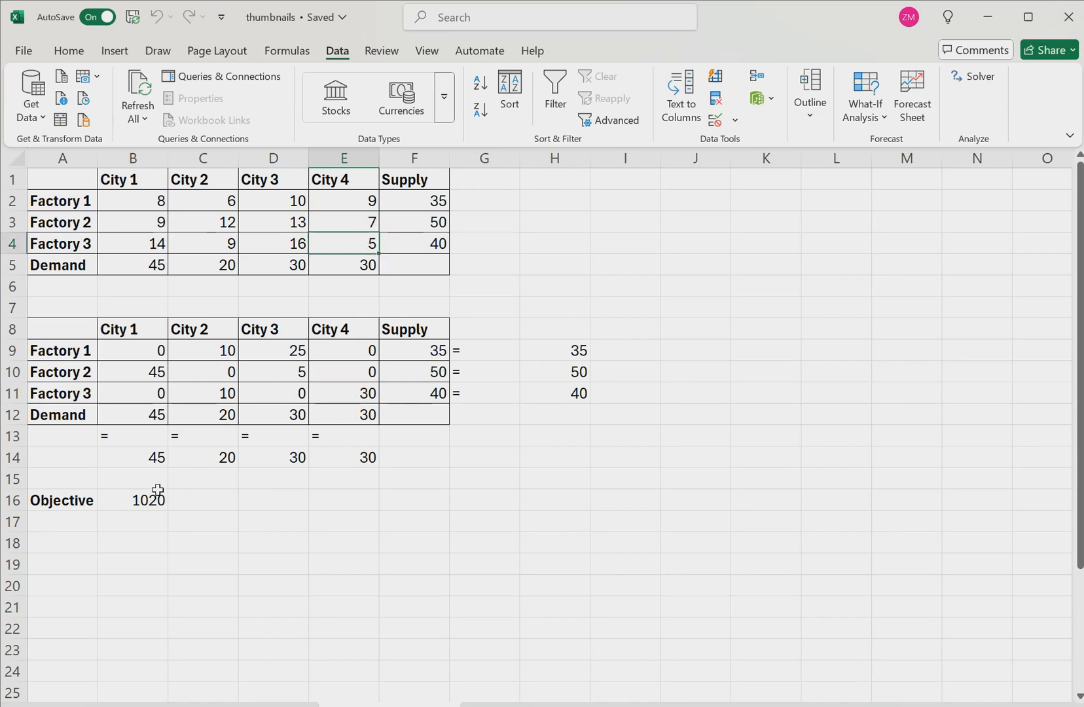
click(147, 500)
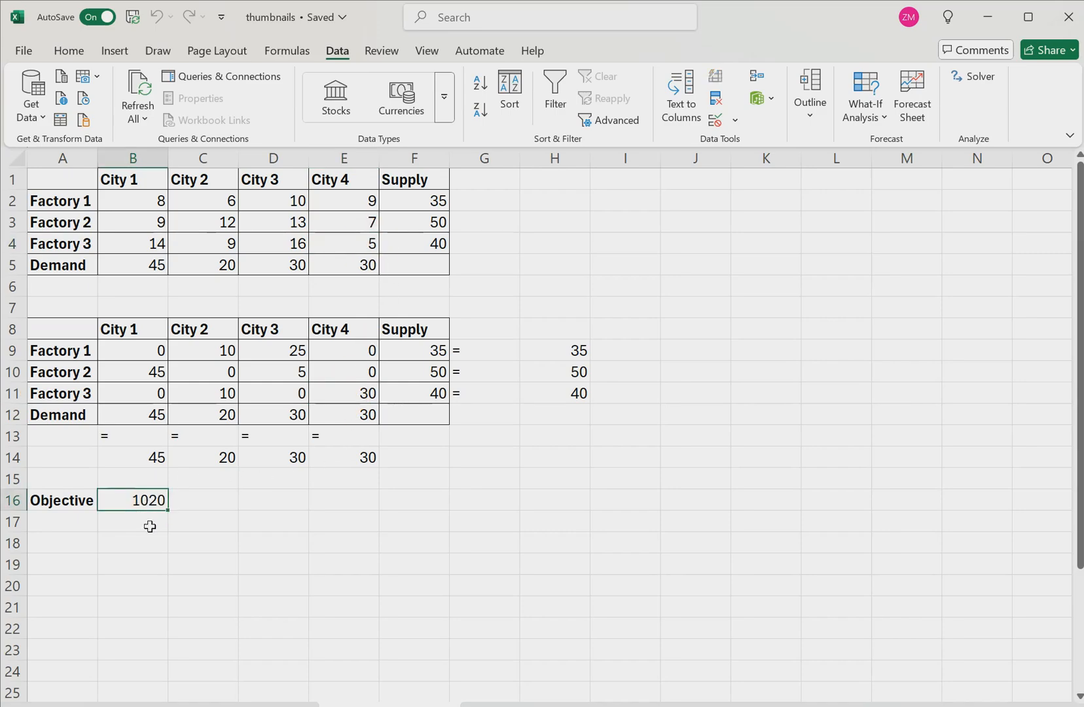
click(133, 543)
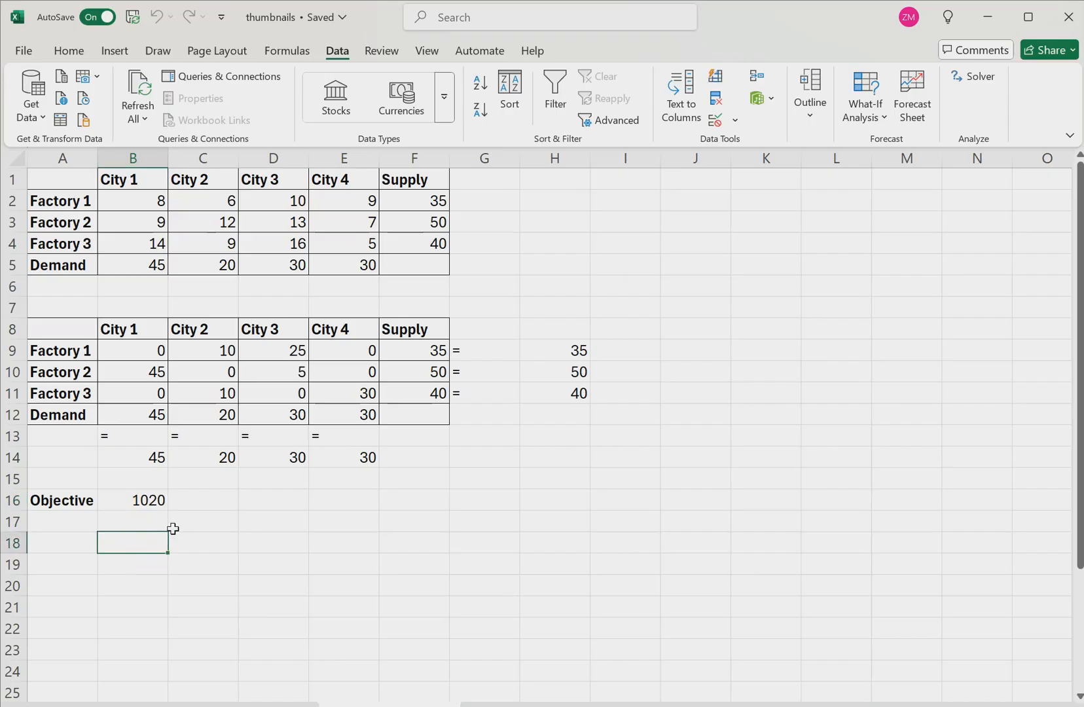
mouse_move(201, 525)
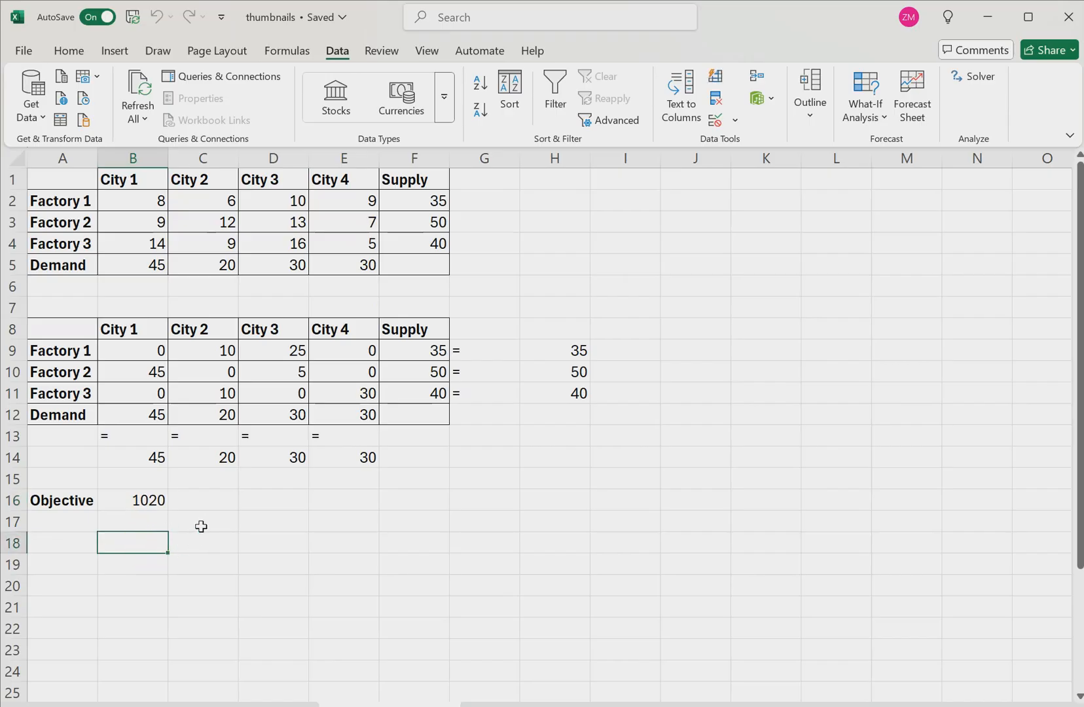